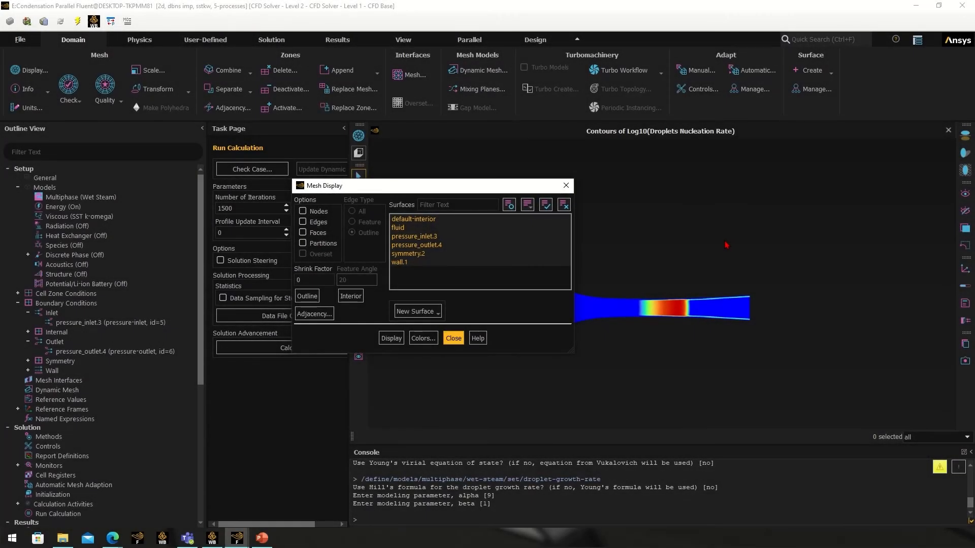
Draw the nozzle mesh in the graphics window, replacing the droplet nucleation rate contours
click(390, 338)
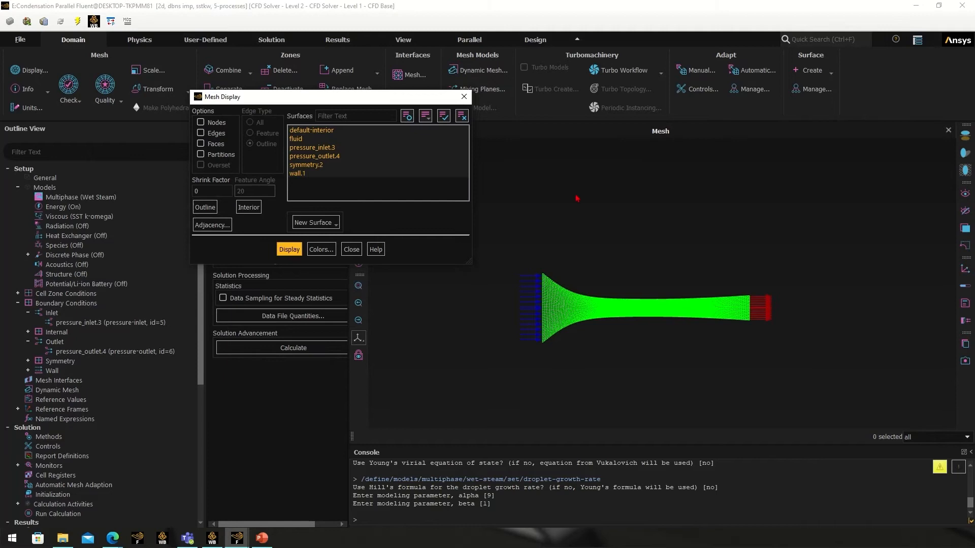
mouse_move(914, 363)
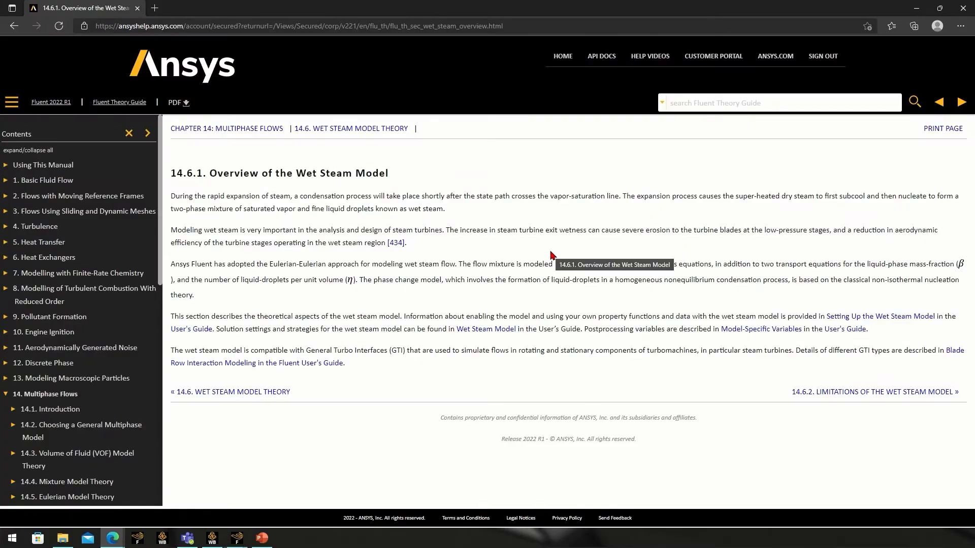
mouse_move(423, 313)
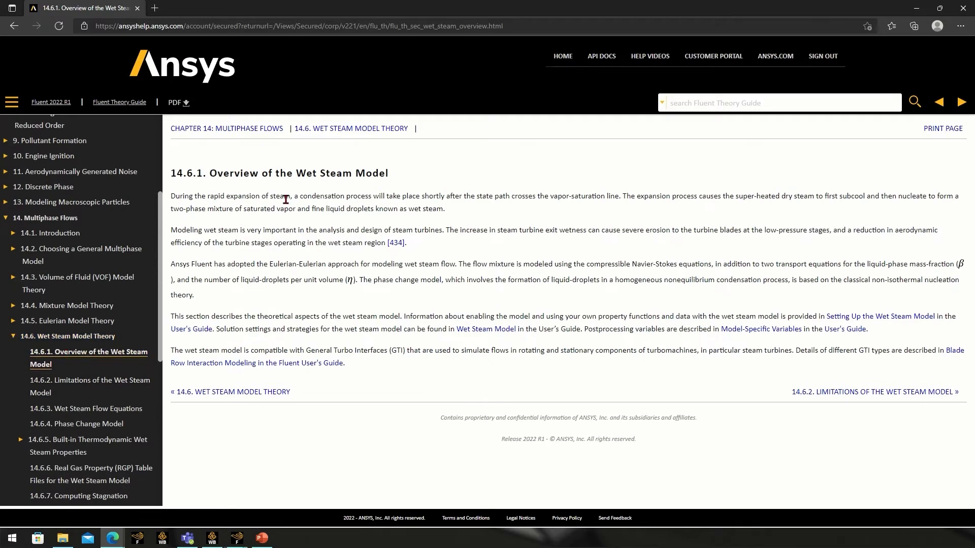
mouse_move(268, 205)
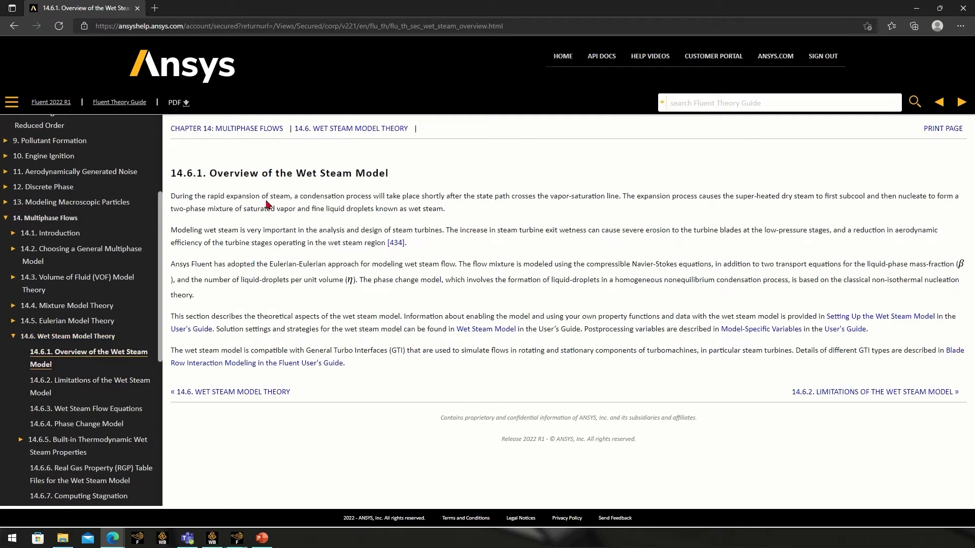
mouse_move(280, 191)
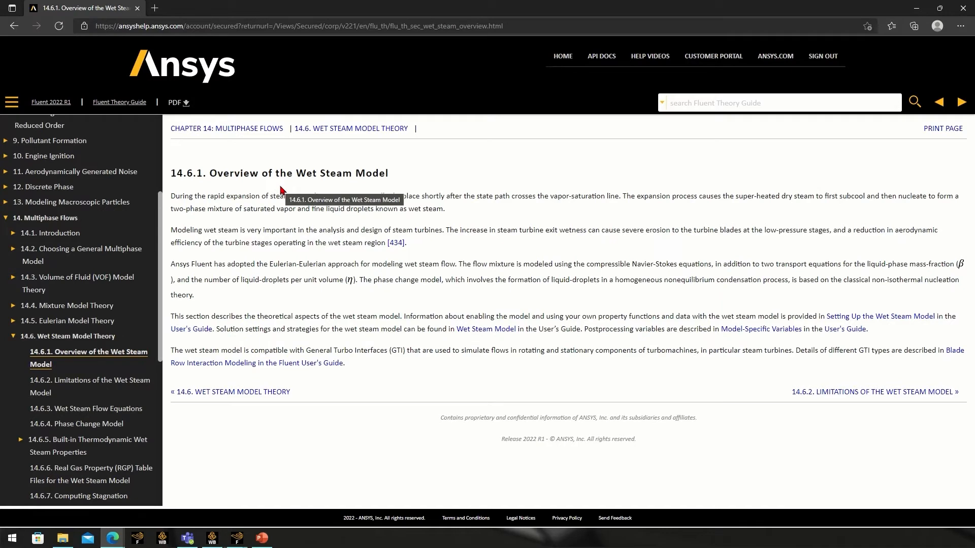
mouse_move(532, 262)
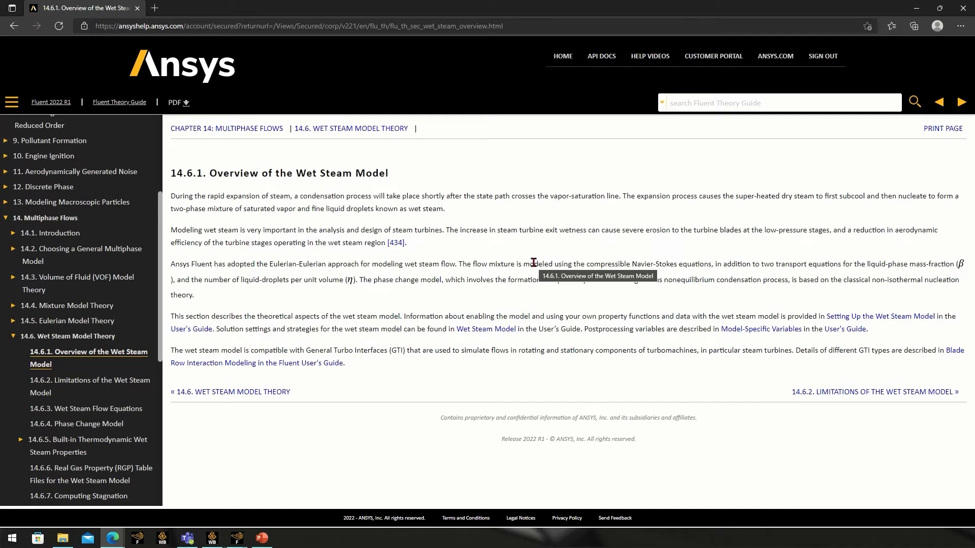
mouse_move(491, 243)
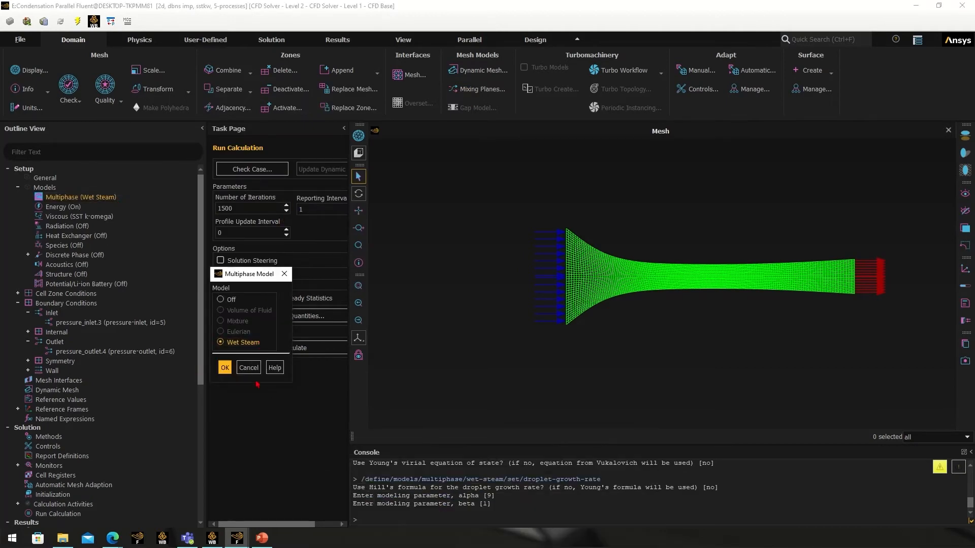
Close the Wet Steam multiphase settings and select pressure_inlet.3 in the Outline View
click(225, 368)
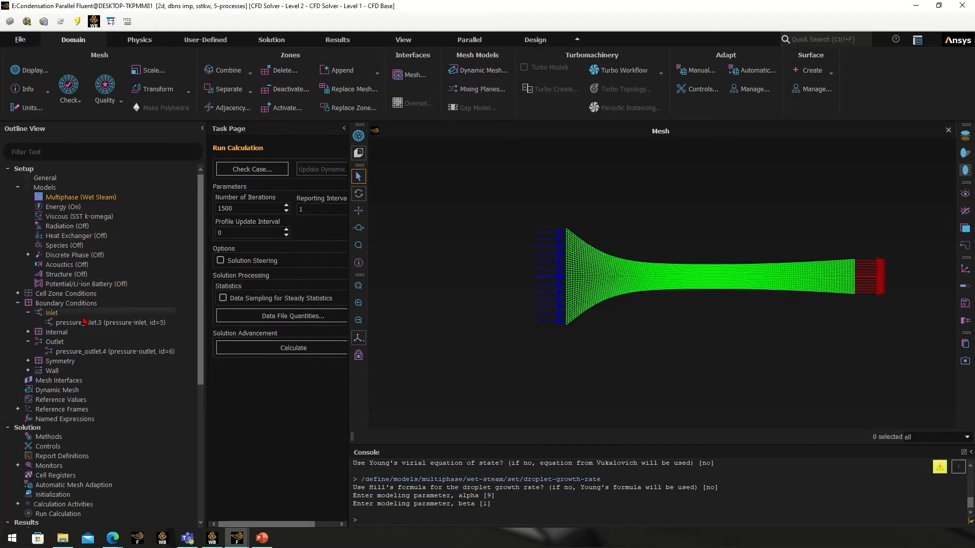
click(66, 303)
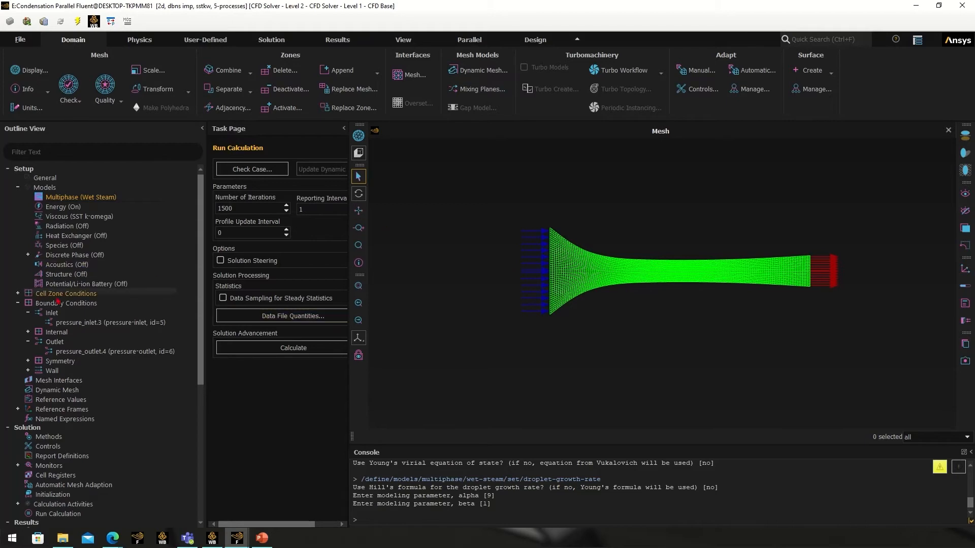
Open pressure_inlet.3 and review its 530.5 torr pressure, turbulence, droplet values and thermal settings
click(112, 322)
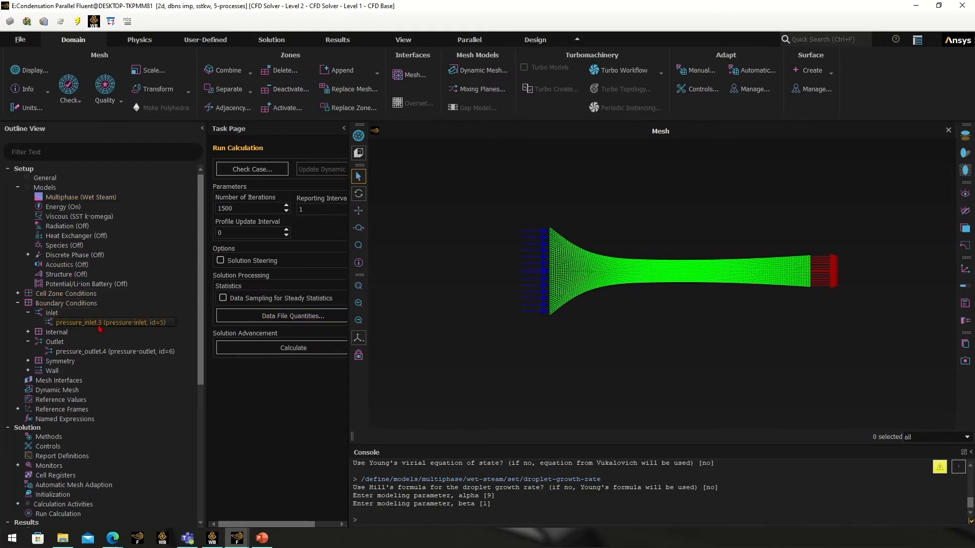
double_click(110, 322)
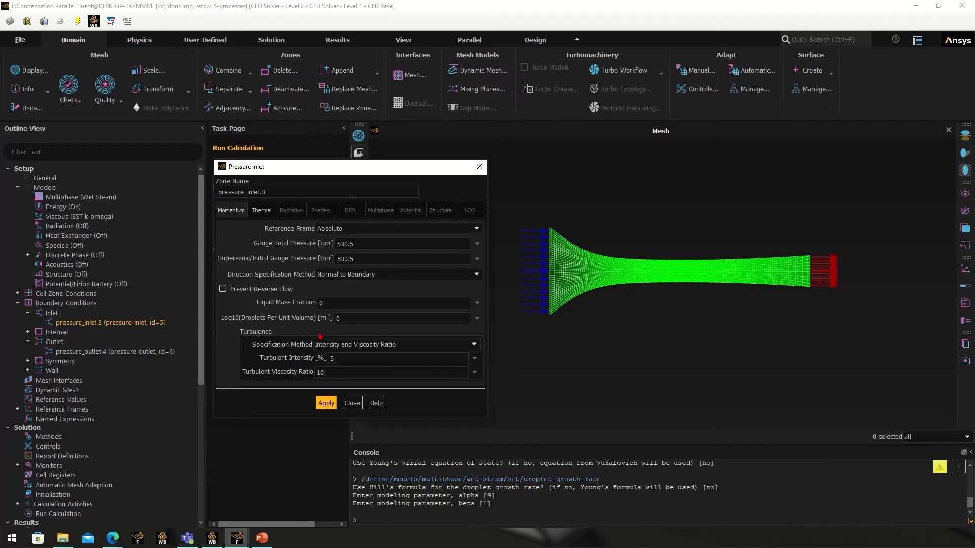
click(398, 318)
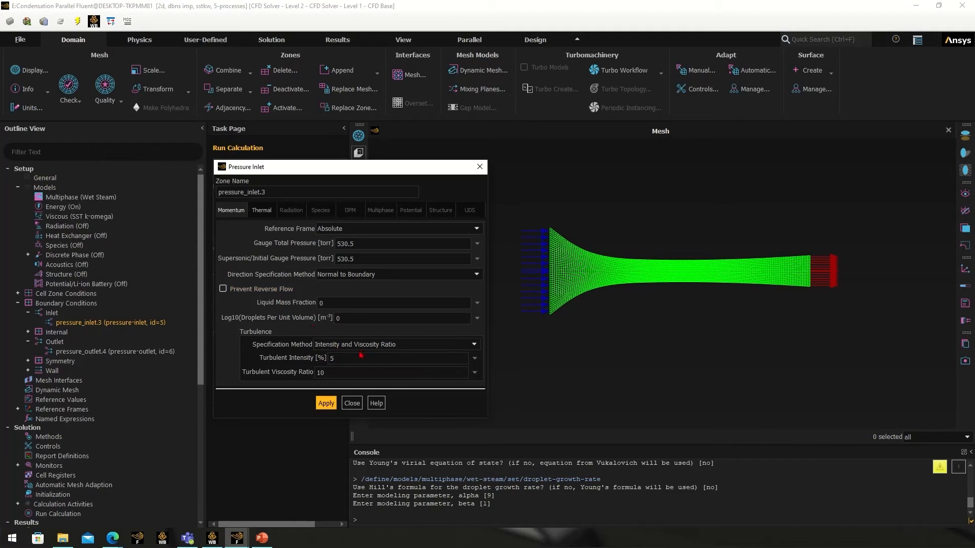
click(398, 318)
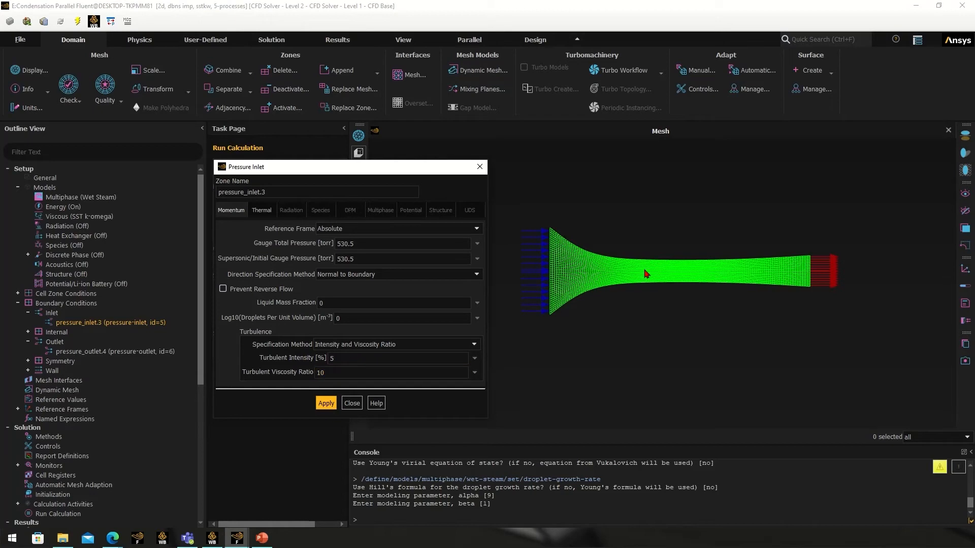
mouse_move(721, 279)
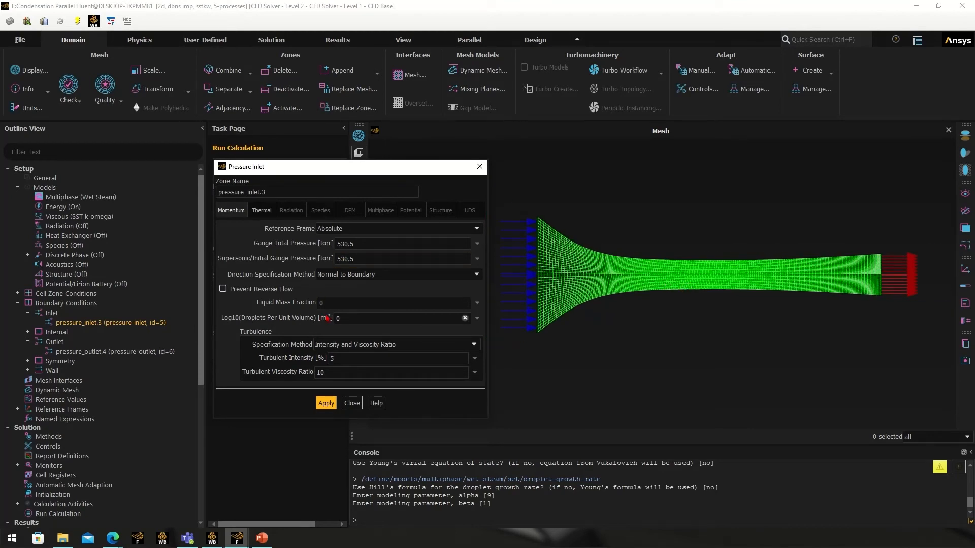
click(398, 258)
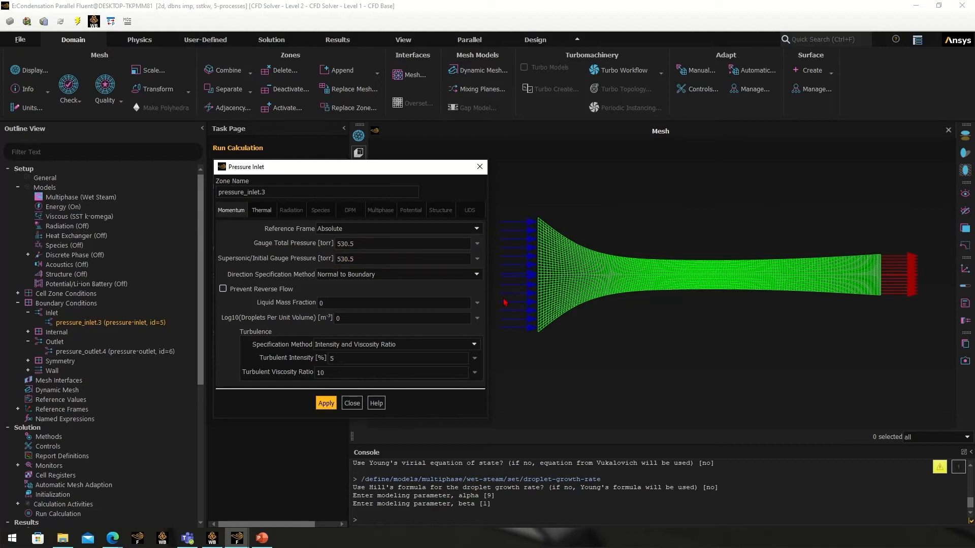
mouse_move(260, 219)
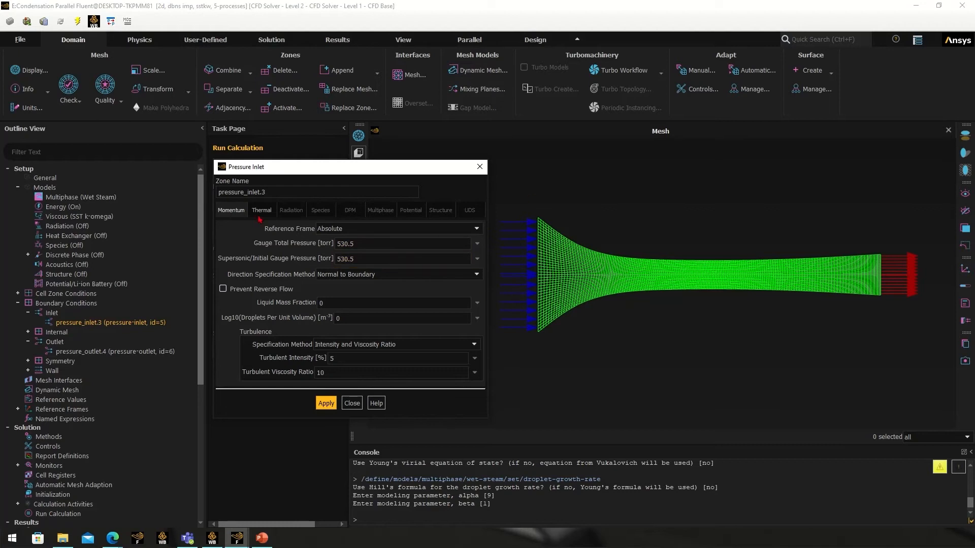
click(352, 402)
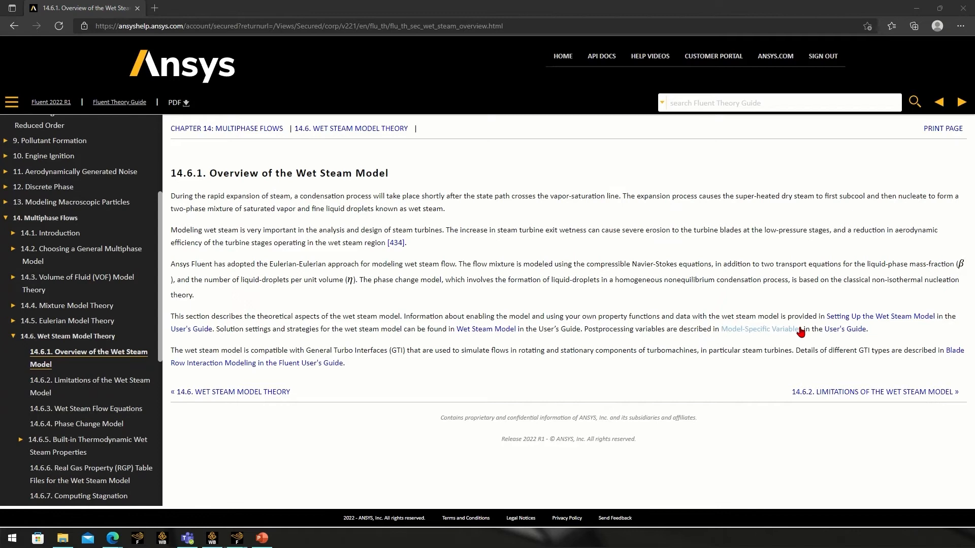
mouse_move(534, 366)
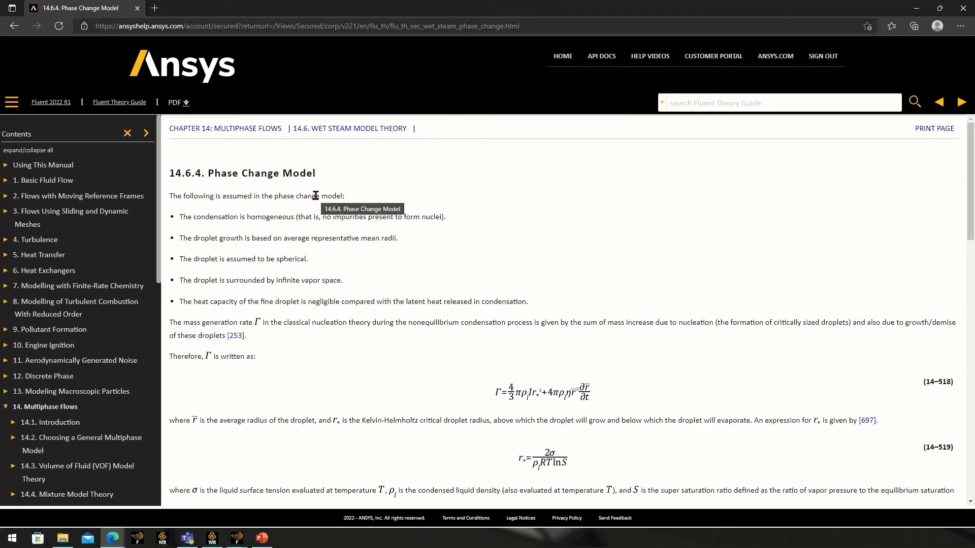
mouse_move(213, 216)
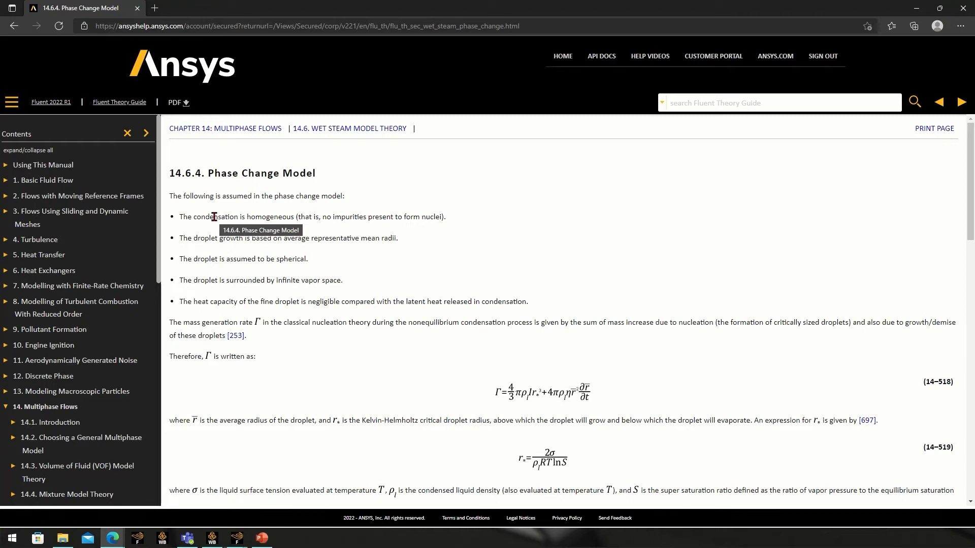
mouse_move(376, 321)
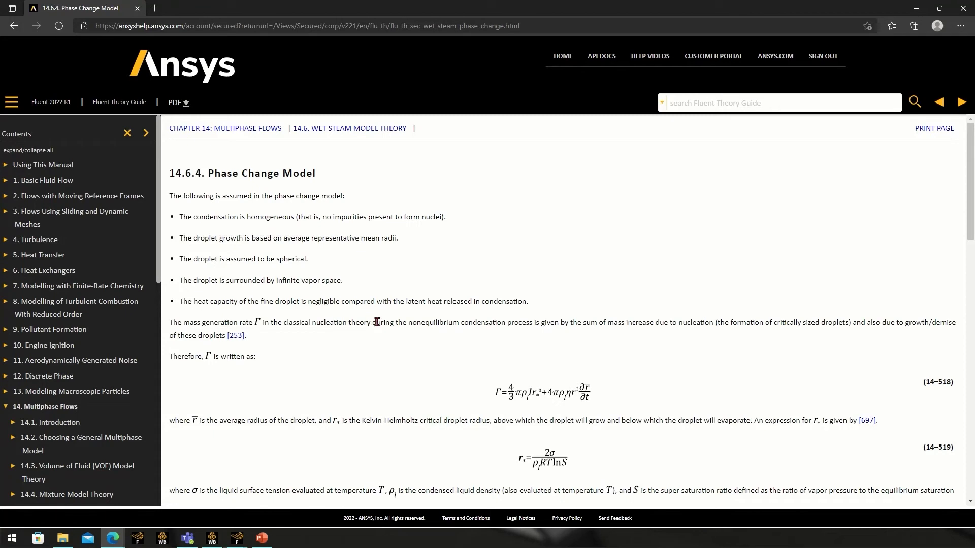
mouse_move(523, 396)
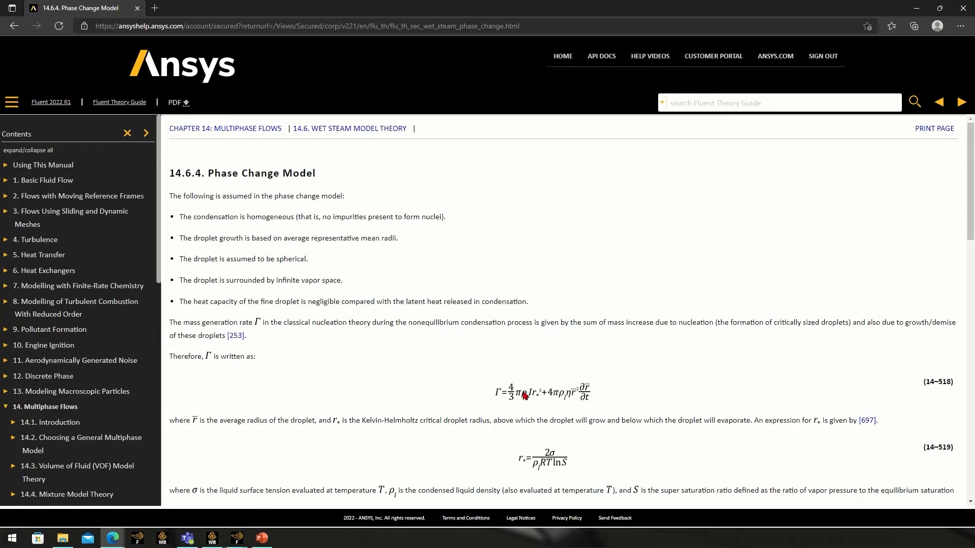
Scroll the Phase Change Model page down to its mass generation and supersaturation equations
scroll(down, 3)
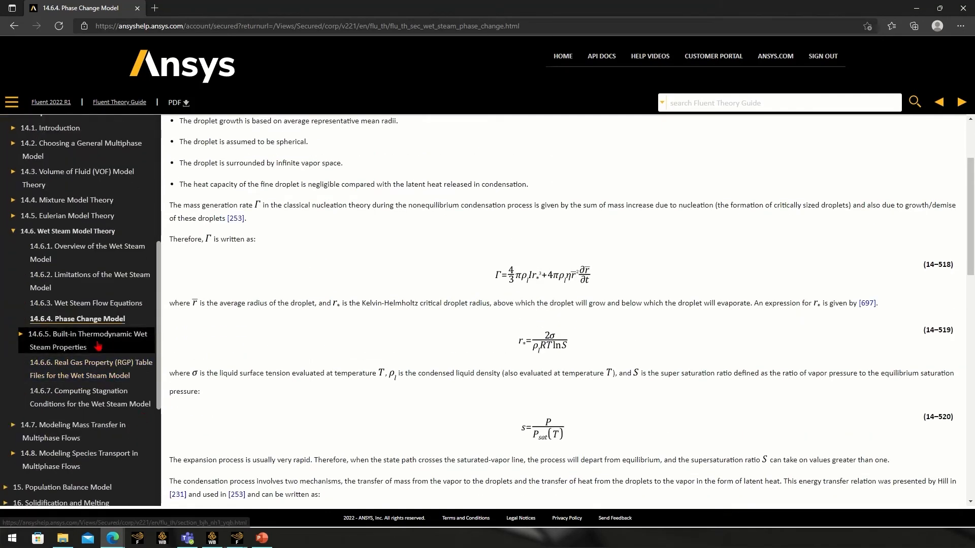
Open Built-in Thermodynamic Wet Steam Properties and scroll to the 14.6.5.1 Equation of State section
click(87, 340)
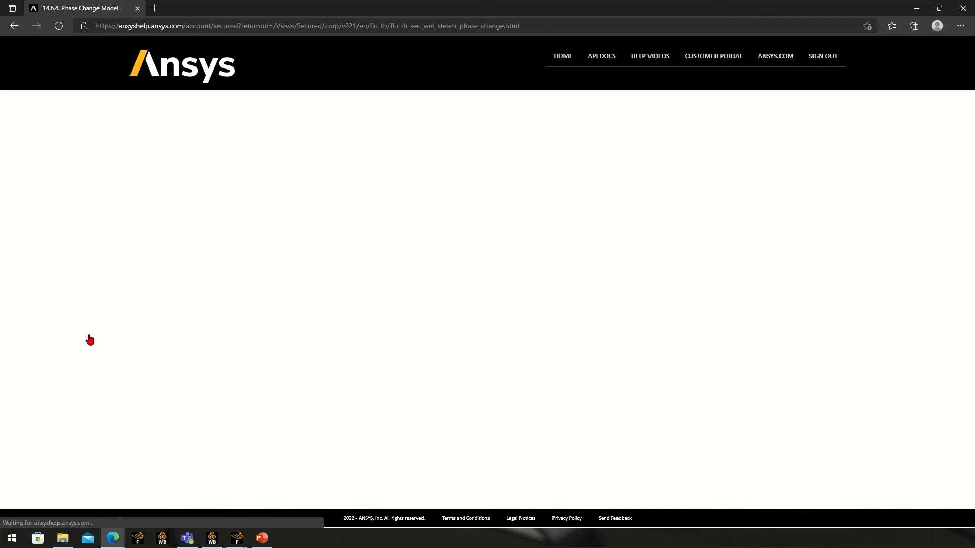
mouse_move(268, 219)
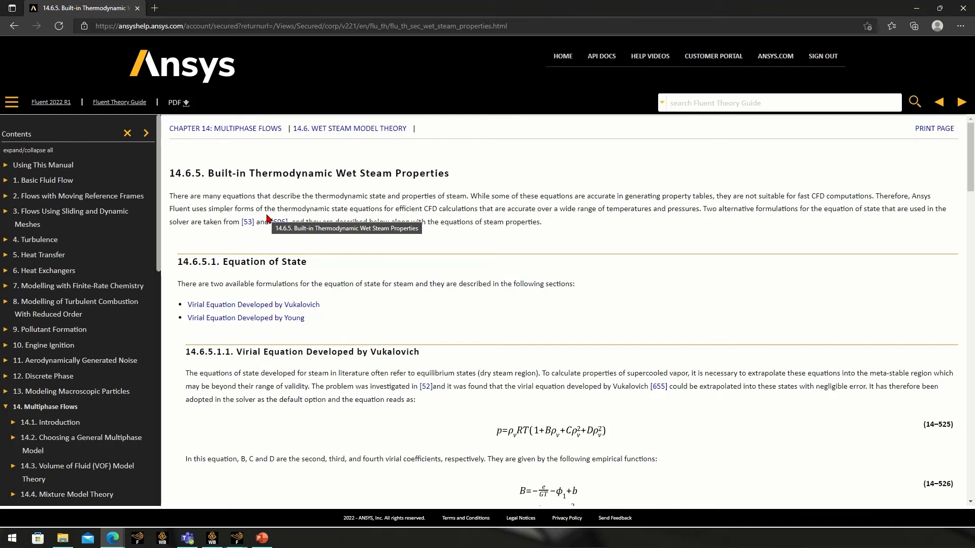
scroll(down, 3)
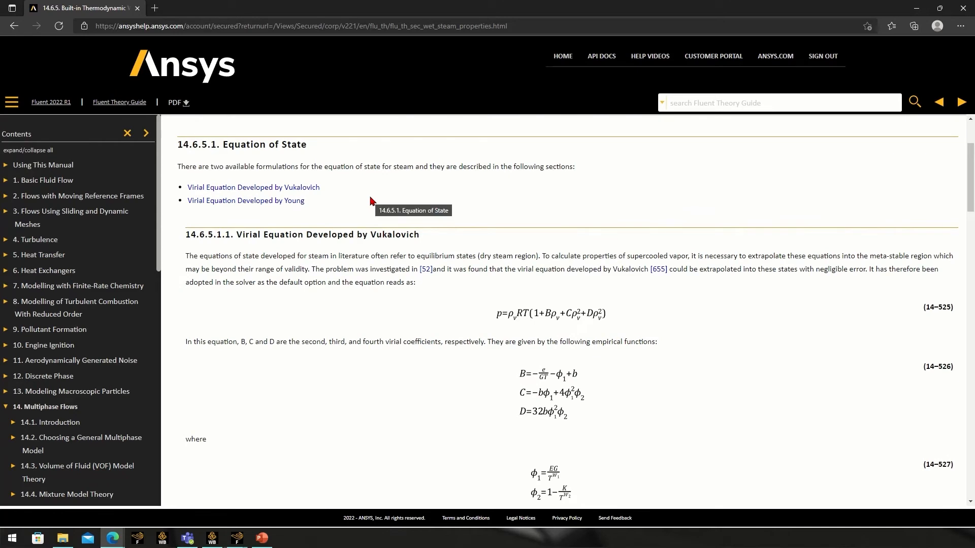
mouse_move(357, 189)
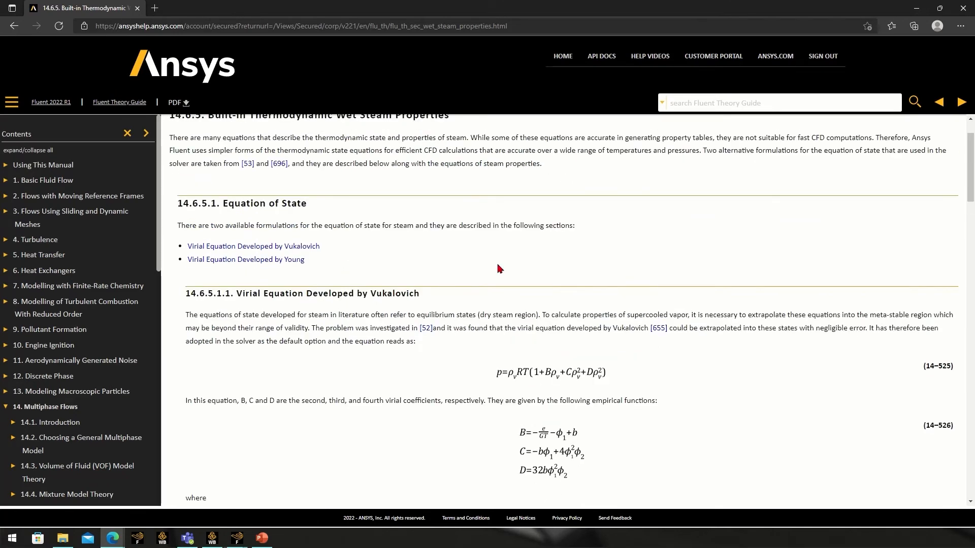
mouse_move(398, 293)
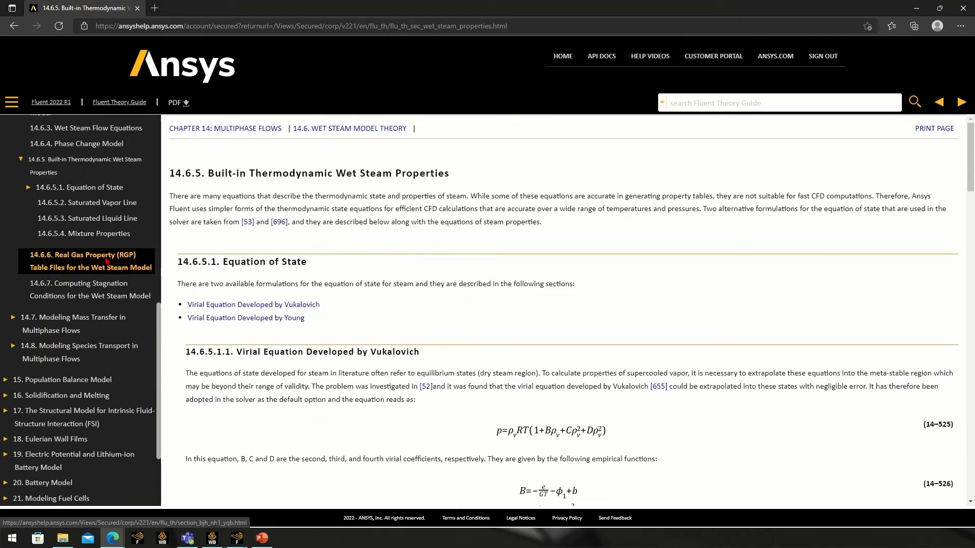
click(91, 261)
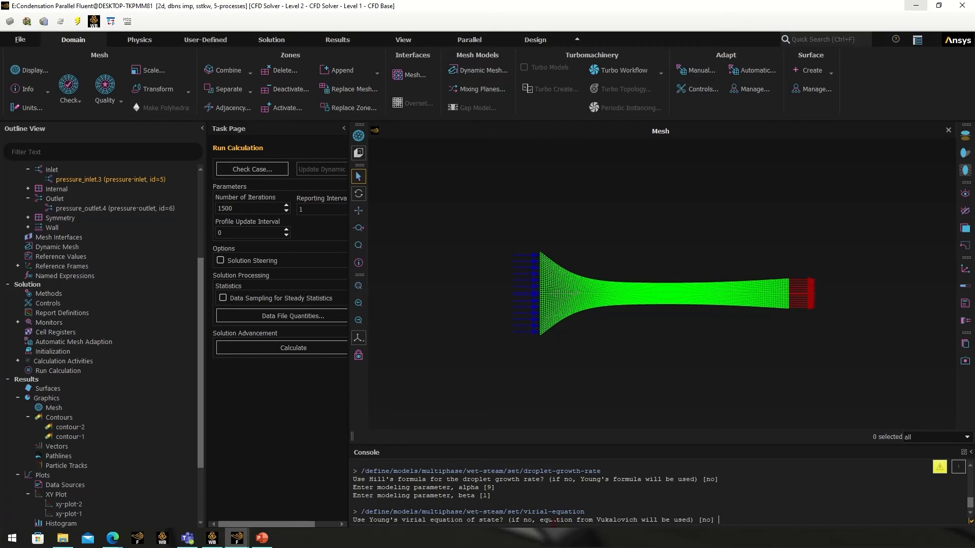
mouse_move(751, 536)
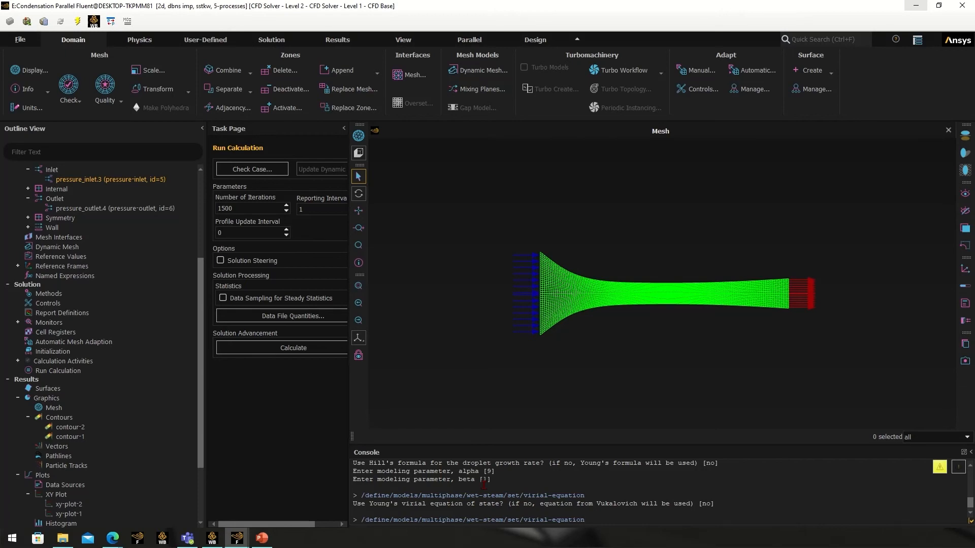
Run the wet-steam droplet-growth-rate console command, keeping alpha 9 and beta 1
text(/define/models/multiphase/wet-steam/set/droplet-growth-rate)
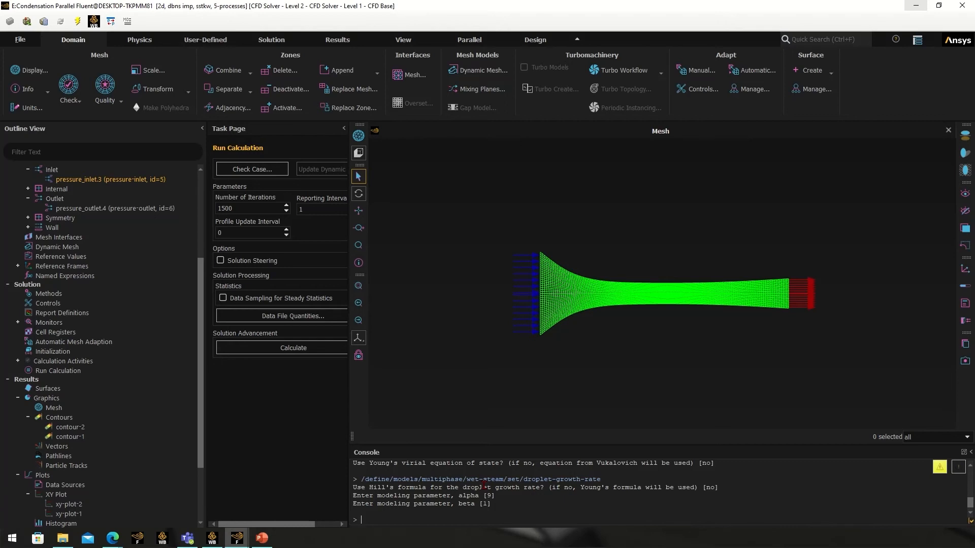
mouse_move(924, 388)
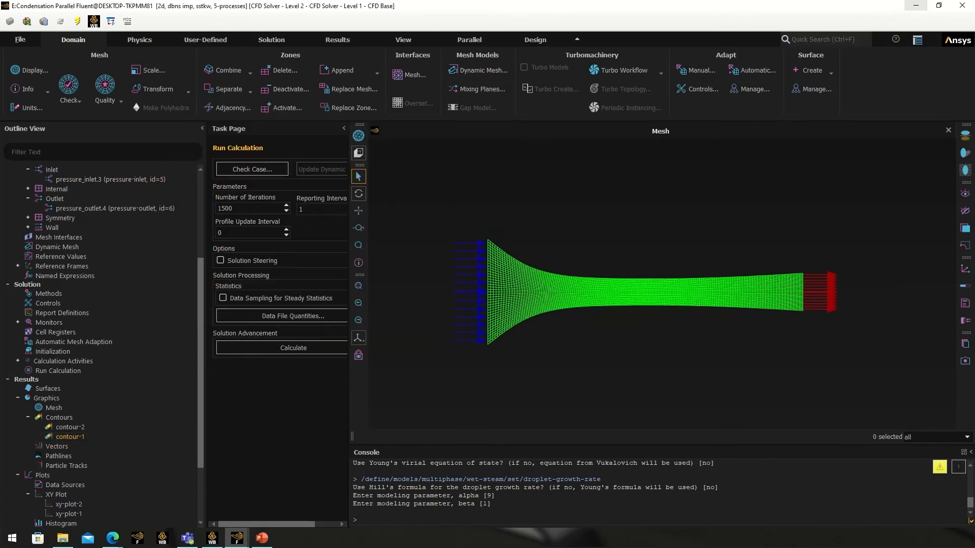
Switch contour-2 to Static Temperature and display it, spanning about 306–377 K
double_click(70, 427)
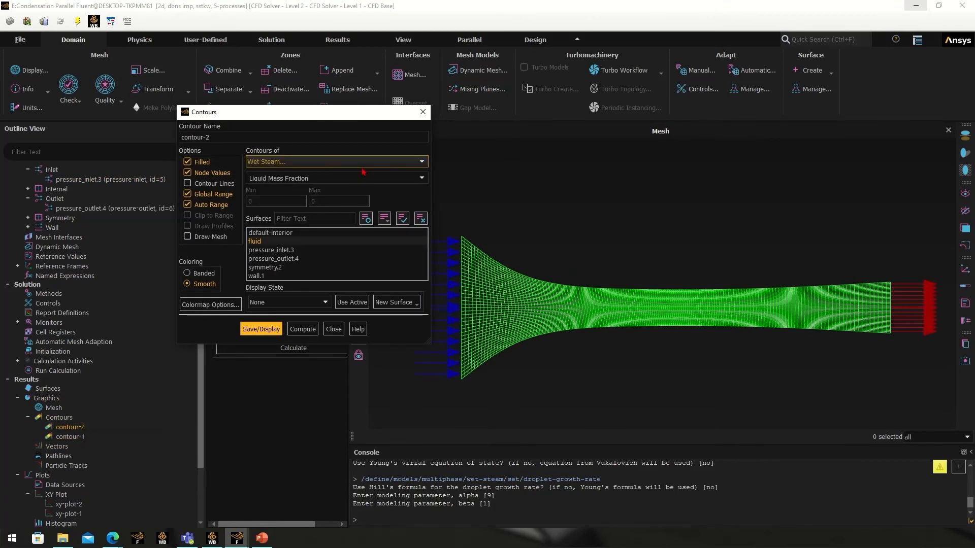
click(335, 161)
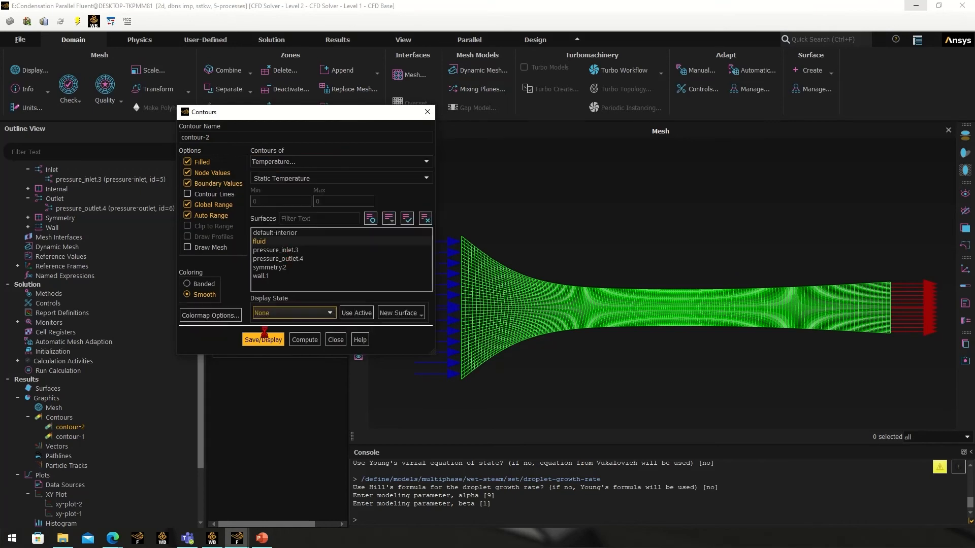
click(263, 340)
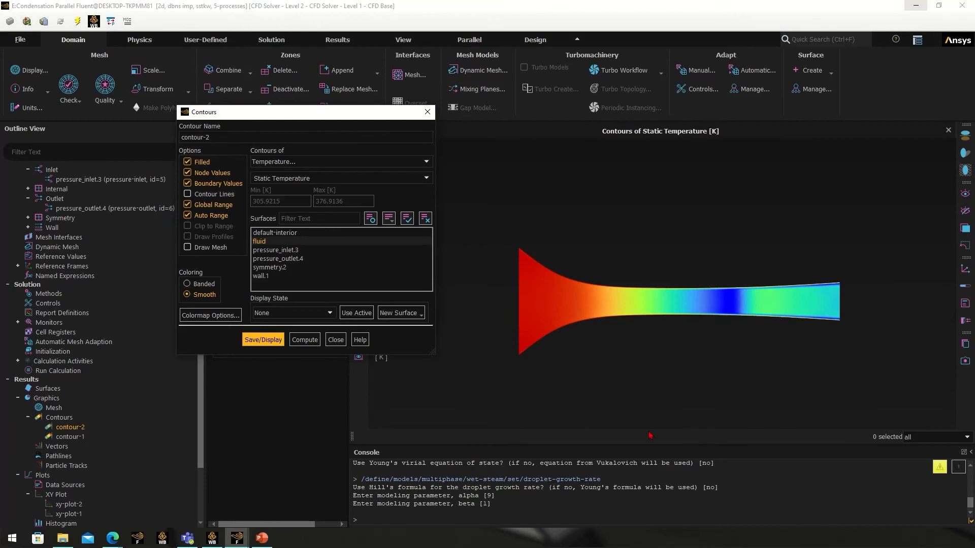
mouse_move(686, 345)
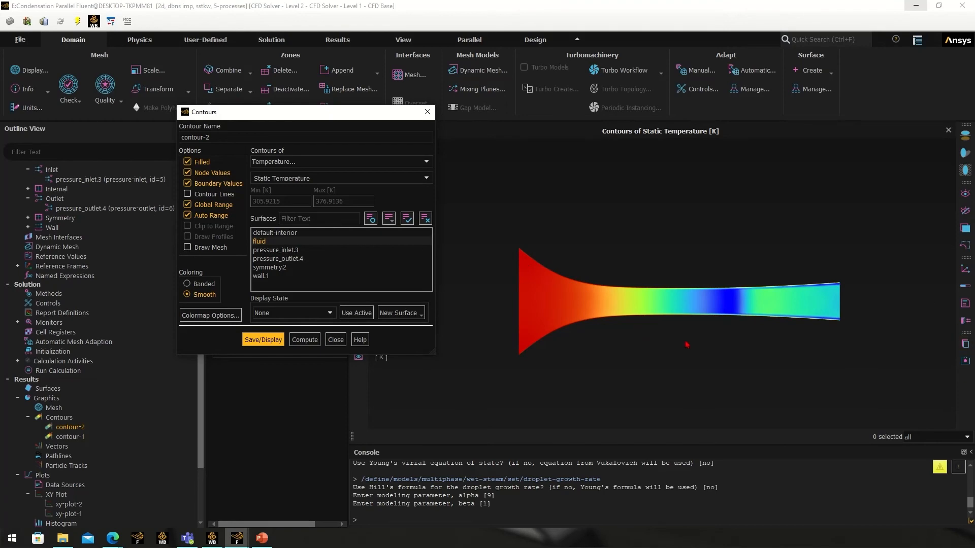
mouse_move(454, 353)
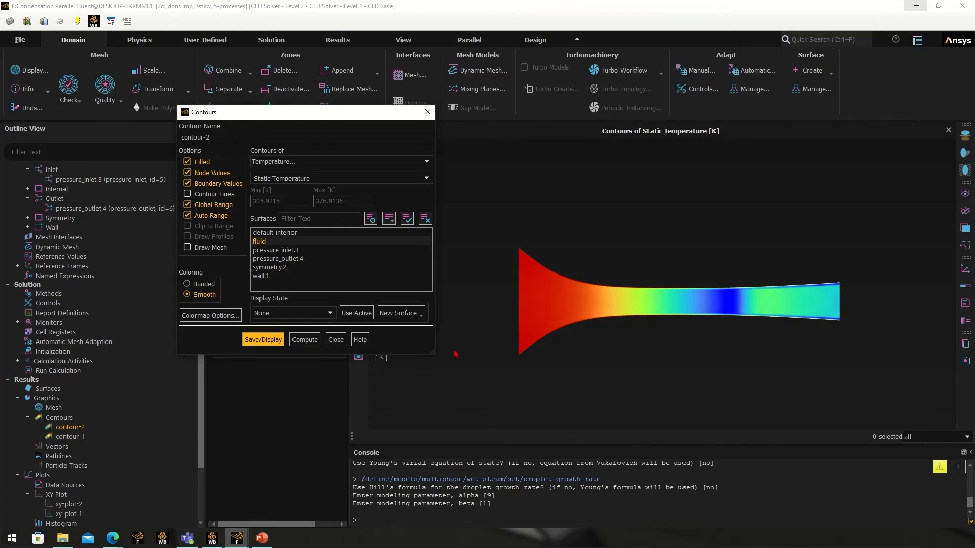
mouse_move(236, 538)
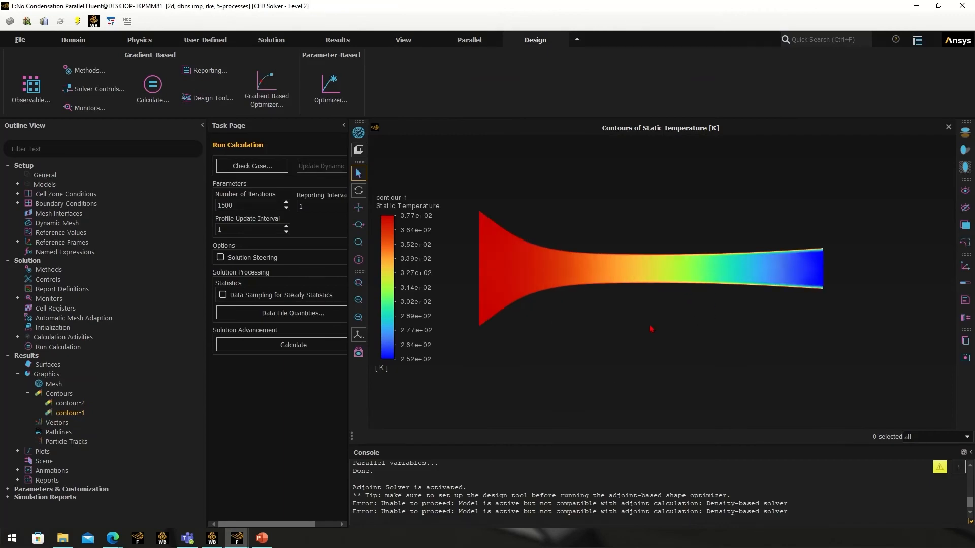
mouse_move(540, 233)
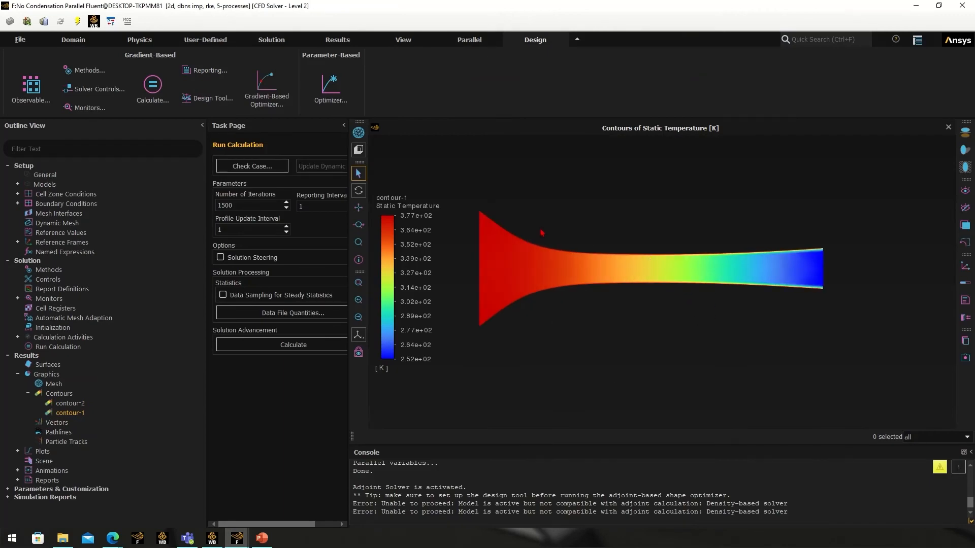
mouse_move(839, 271)
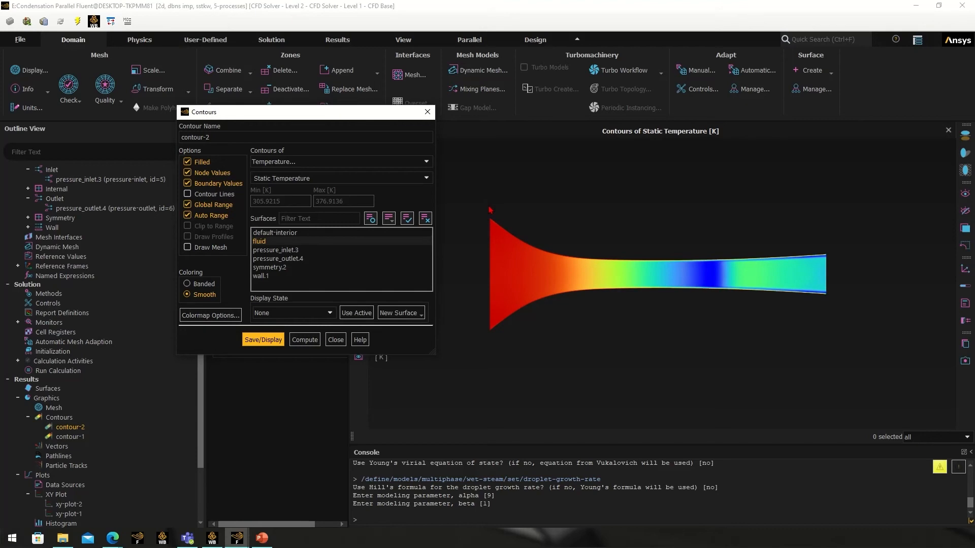
mouse_move(684, 252)
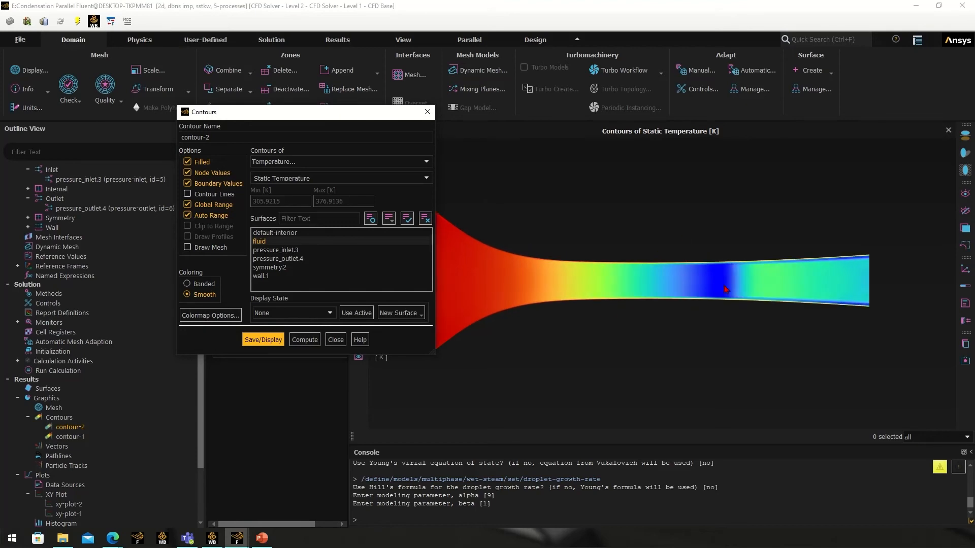
mouse_move(833, 275)
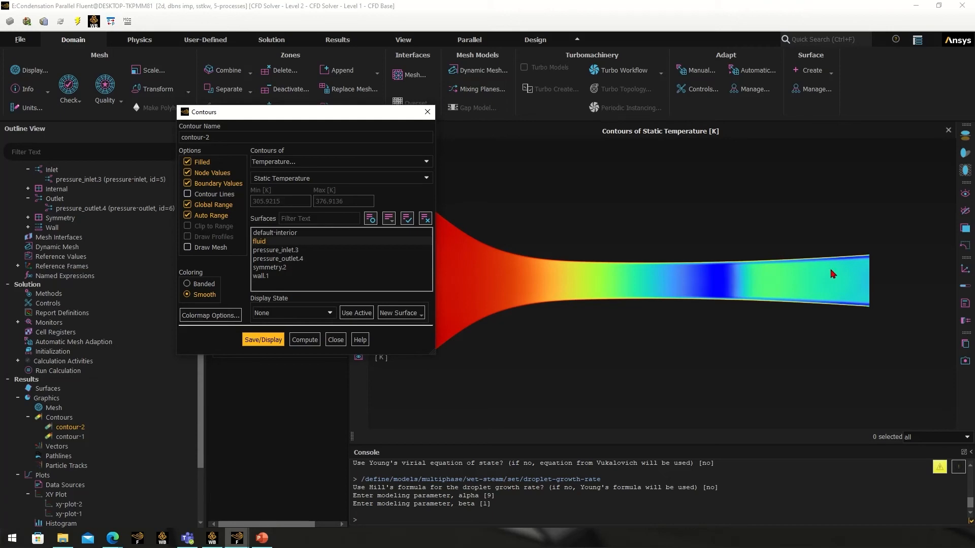
mouse_move(757, 270)
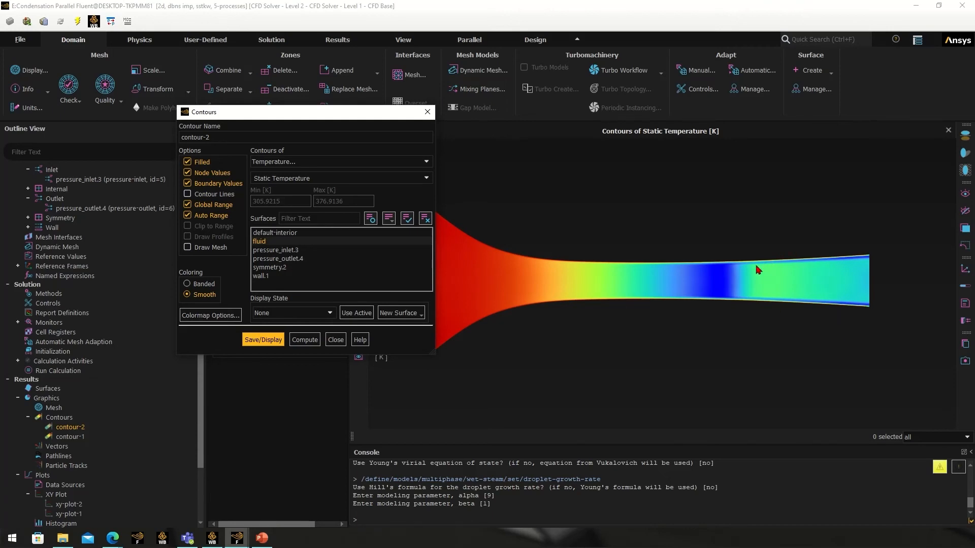
mouse_move(870, 314)
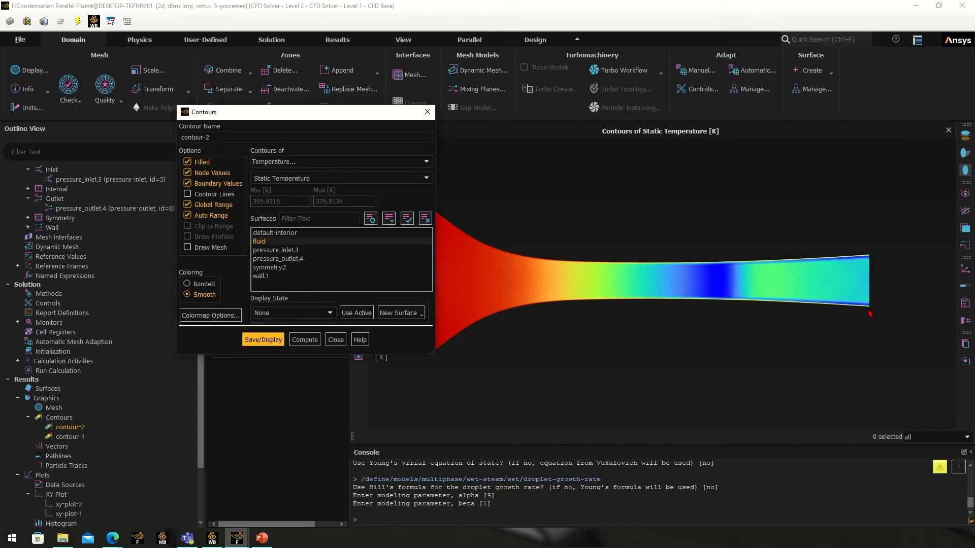
mouse_move(873, 300)
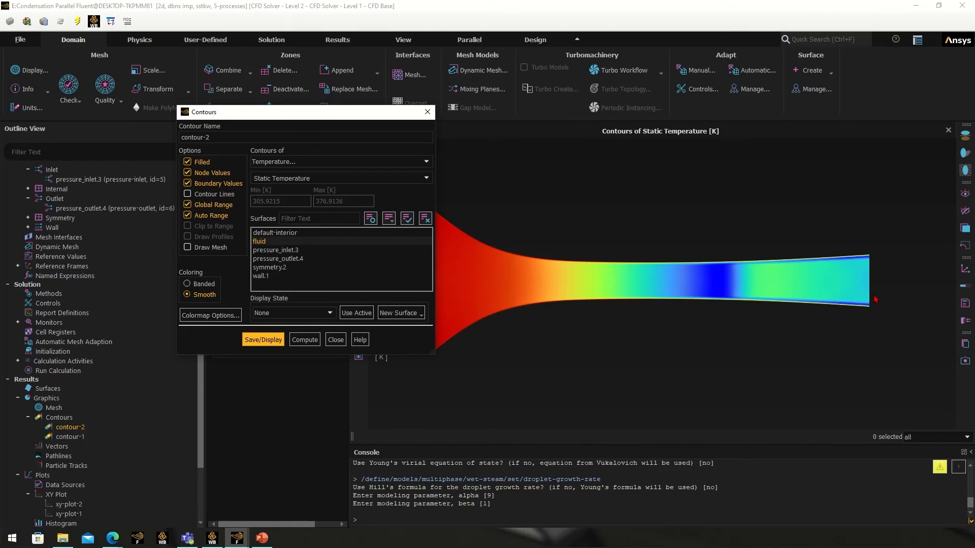
mouse_move(889, 264)
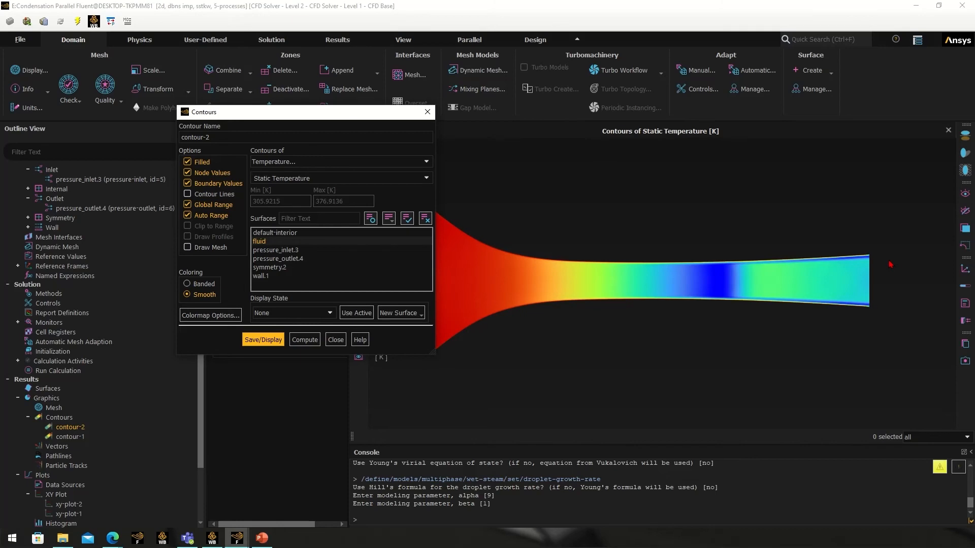
mouse_move(604, 299)
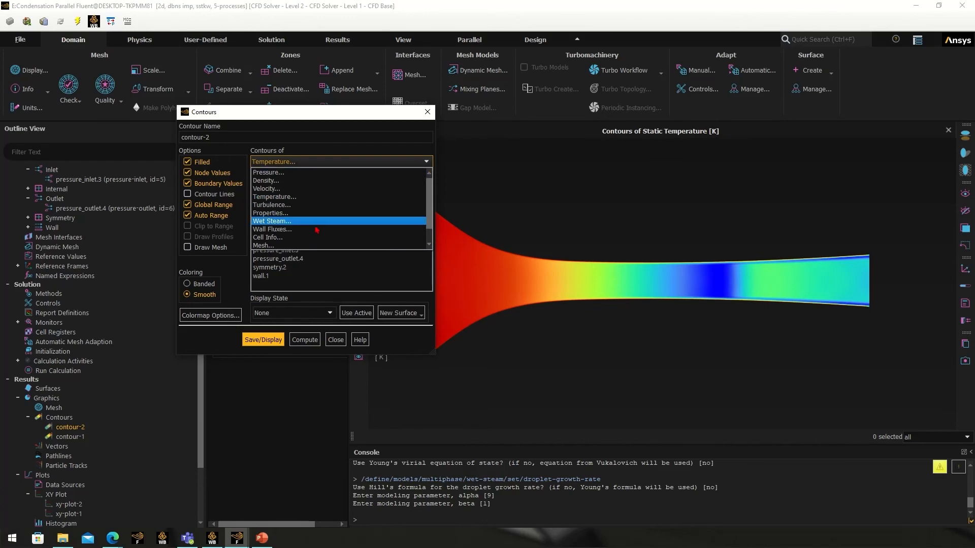
Contour Wet Steam Liquid Mass Fraction on the fluid zone, reaching about 0.053 at the exit
click(271, 221)
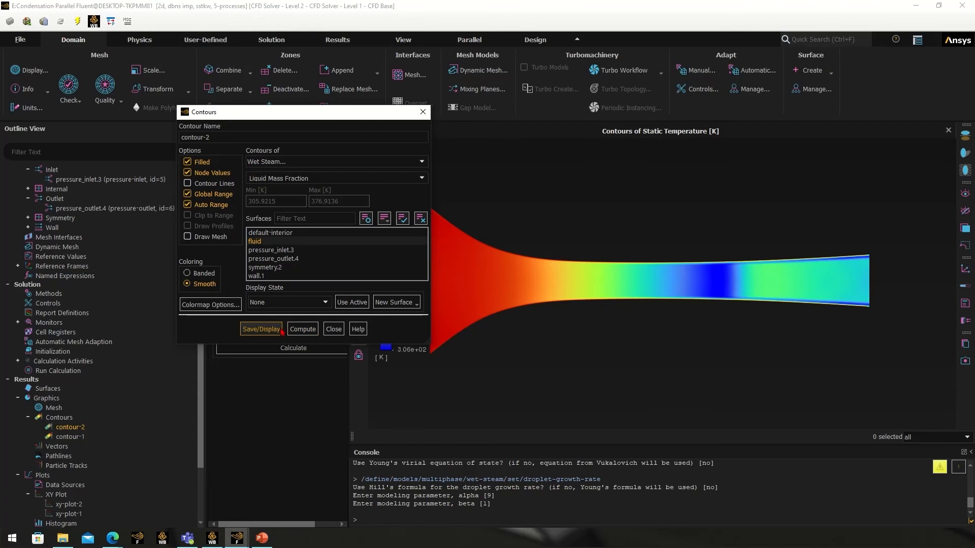
click(261, 329)
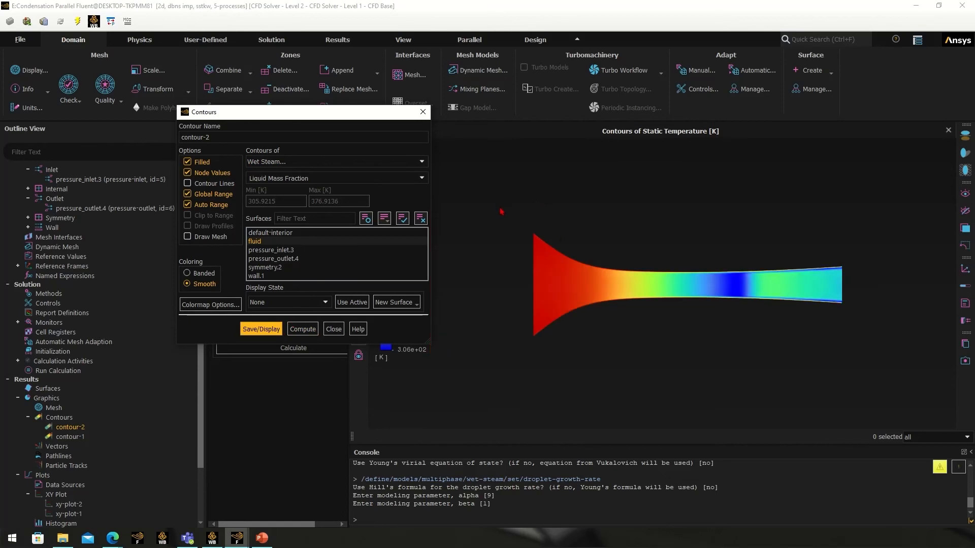
mouse_move(593, 305)
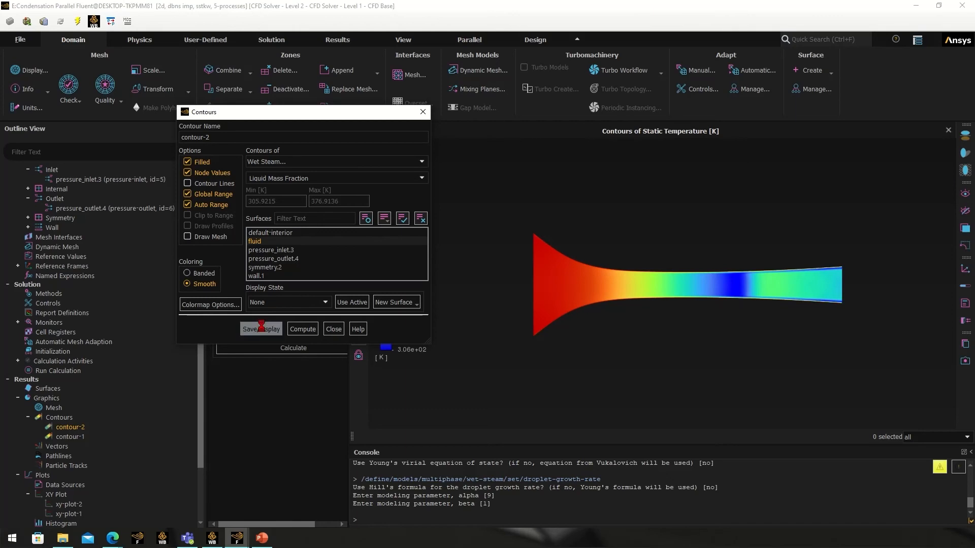
click(260, 328)
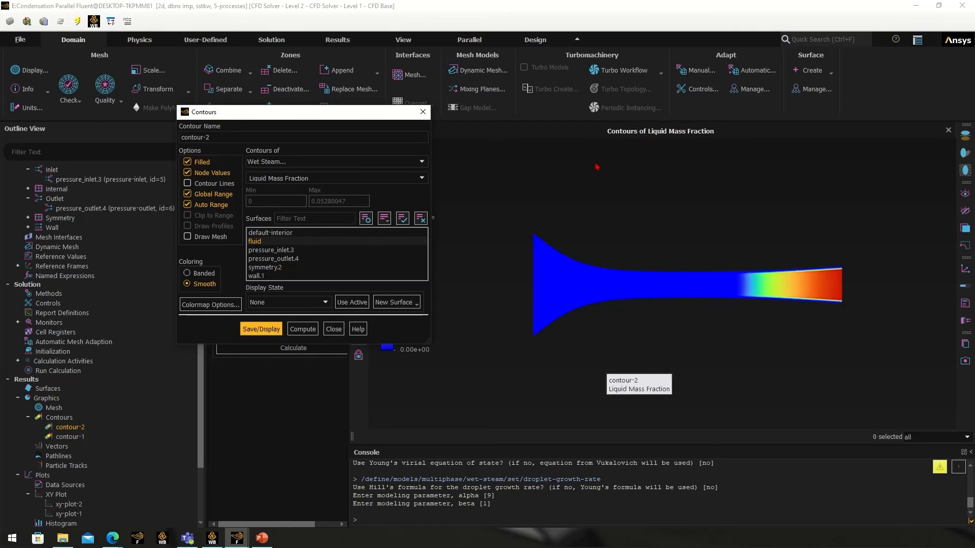
mouse_move(896, 278)
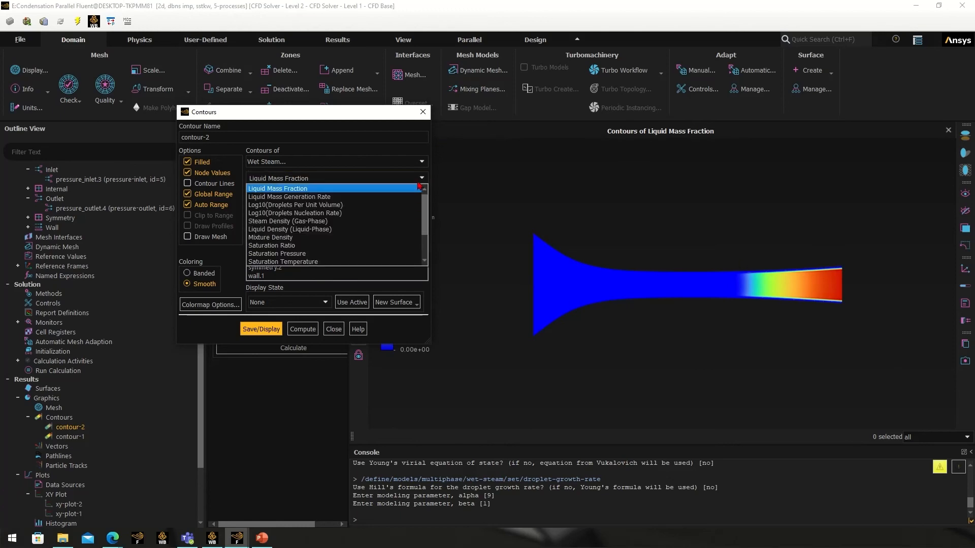
Display Log10 Droplets Nucleation Rate, then Log10 Droplets Per Unit Volume contours, and close the dialog
click(294, 212)
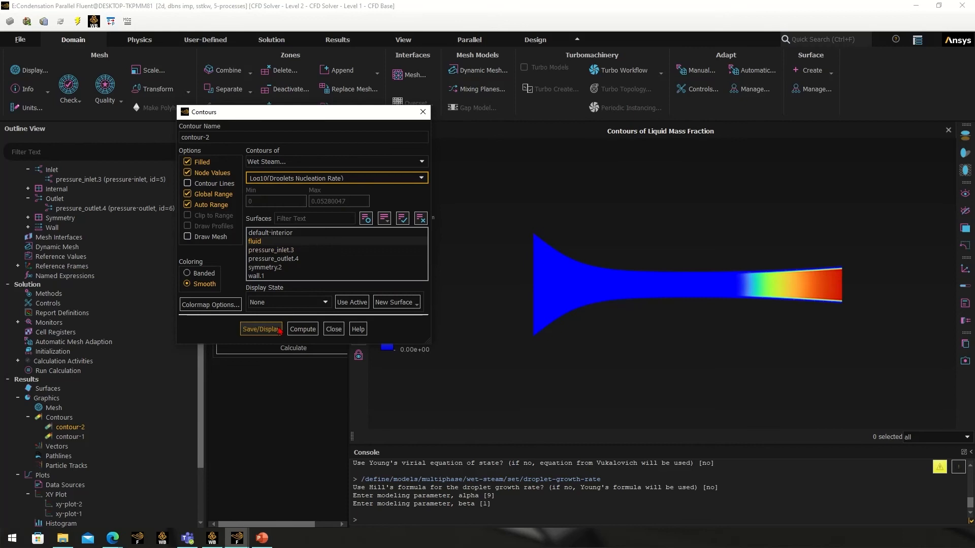
click(261, 329)
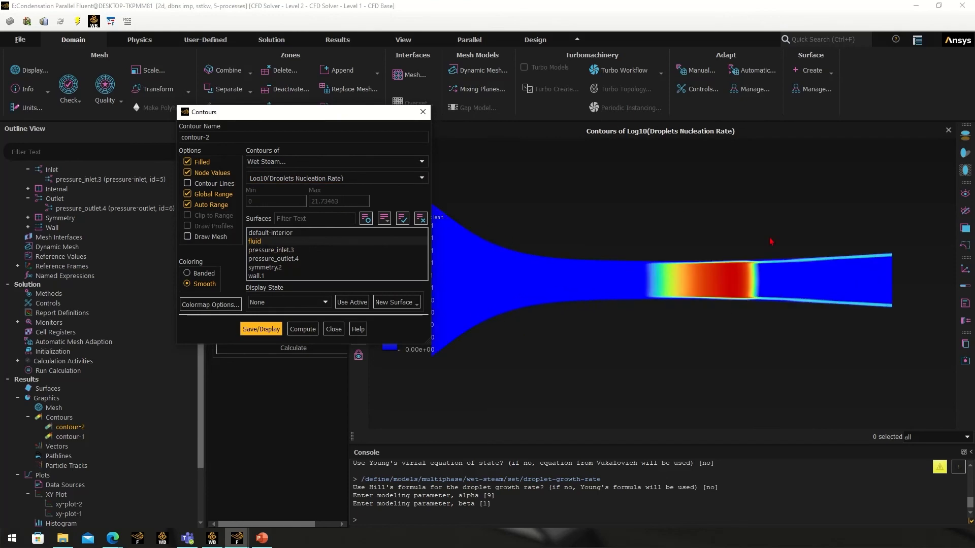
mouse_move(792, 208)
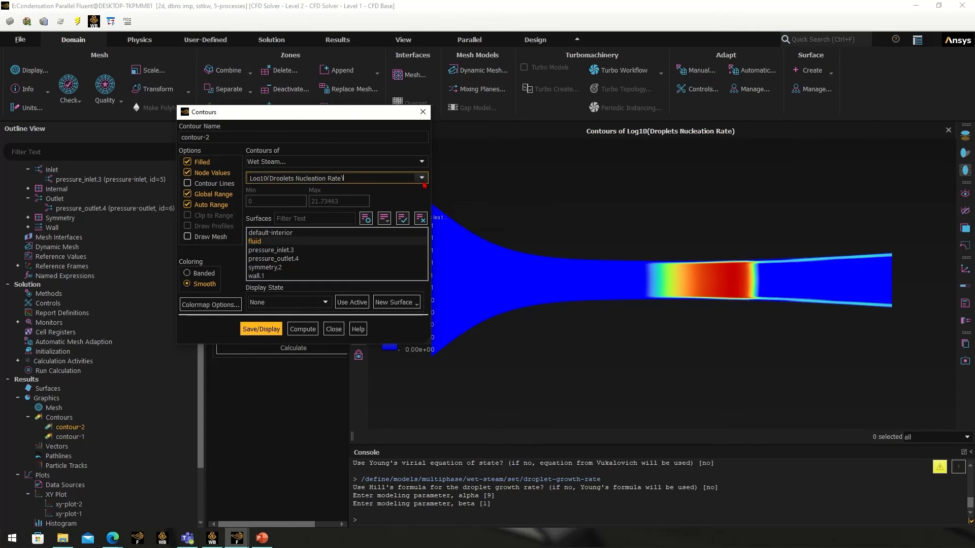
click(421, 178)
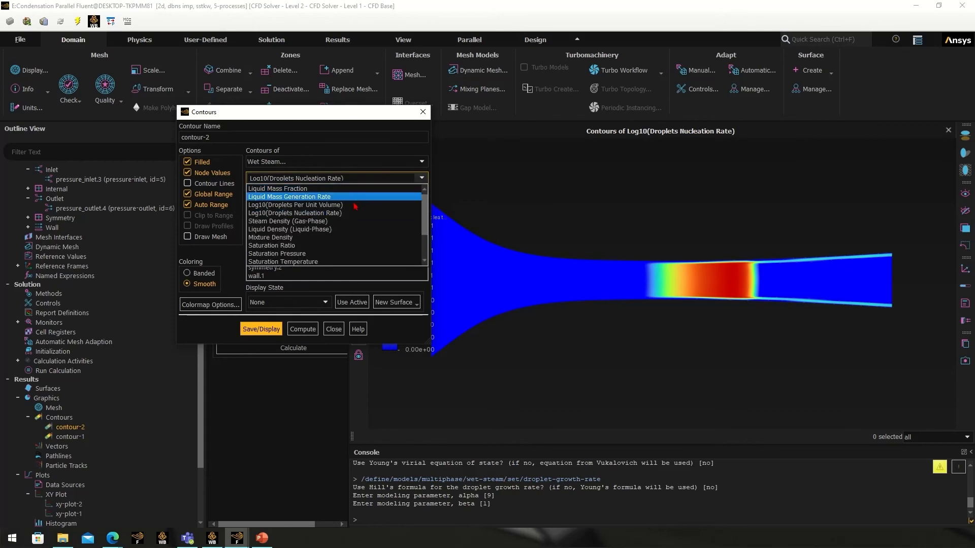
click(296, 205)
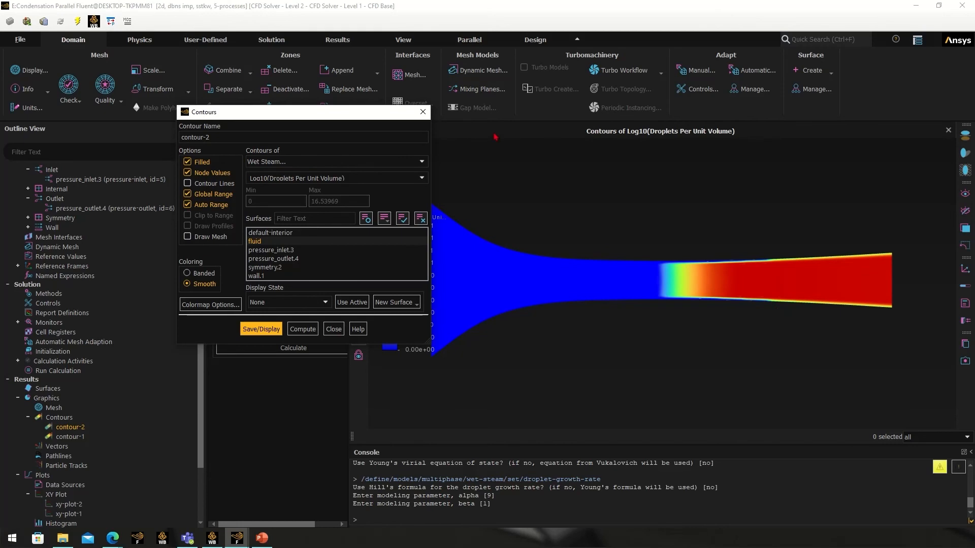
click(333, 329)
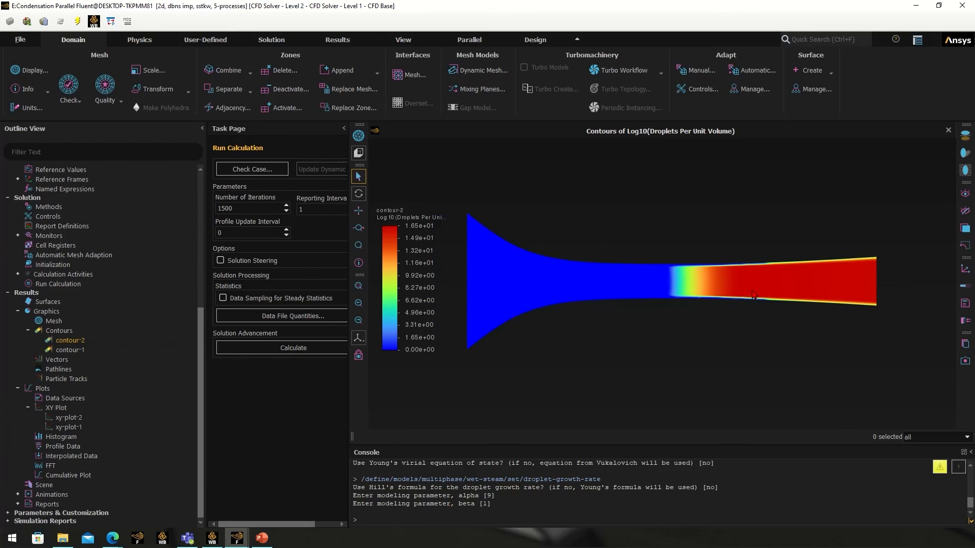
mouse_move(926, 42)
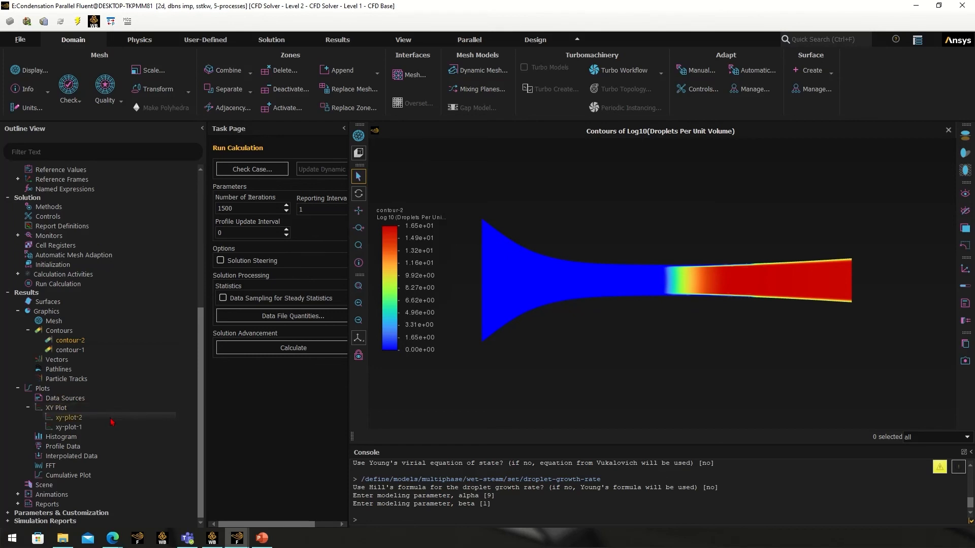
Plot xy-plot-1 static pressure on wall.1, falling from about 530 to 135 torr
double_click(70, 427)
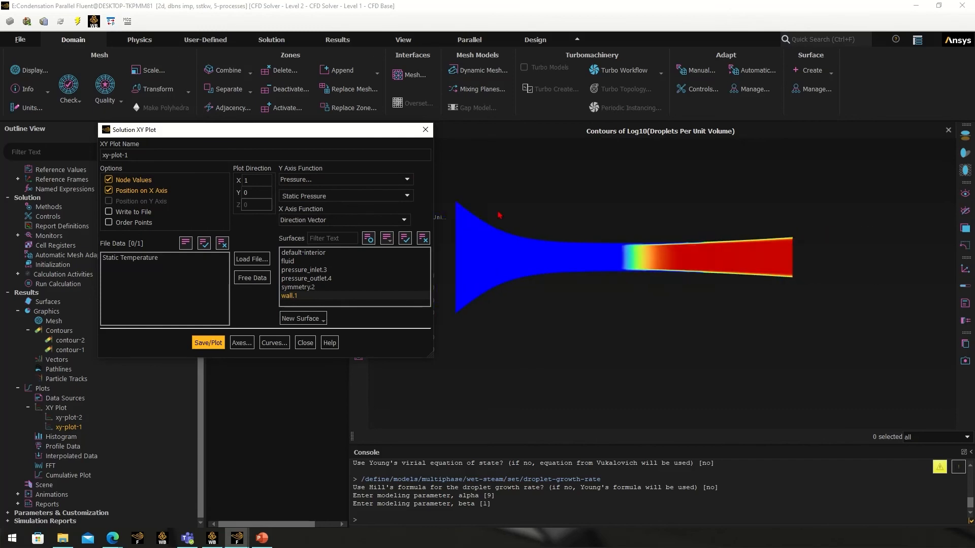
mouse_move(743, 248)
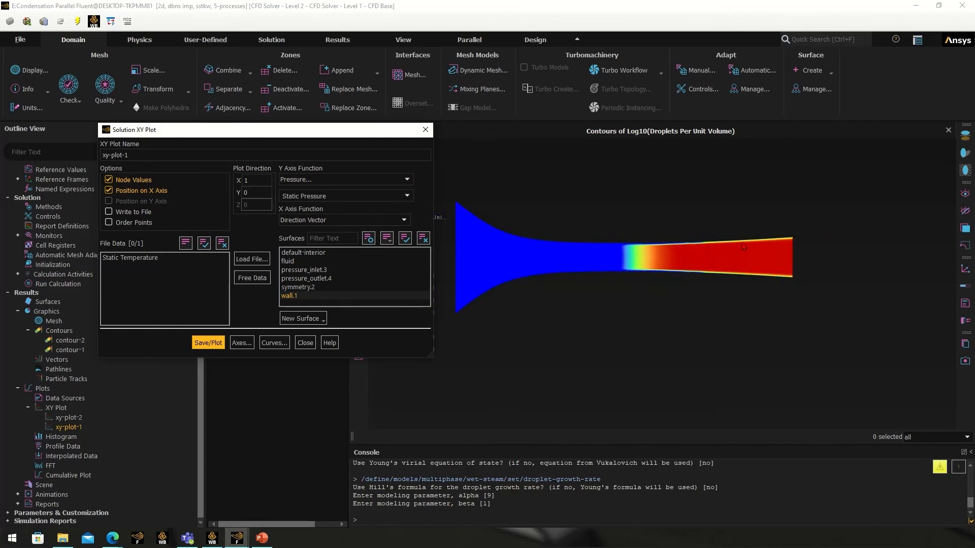
click(207, 343)
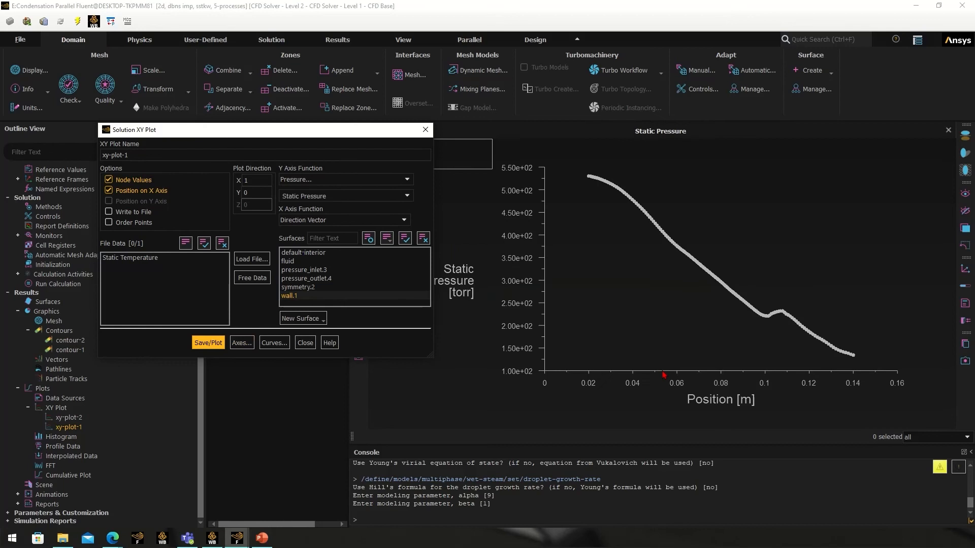
drag(186, 129, 130, 111)
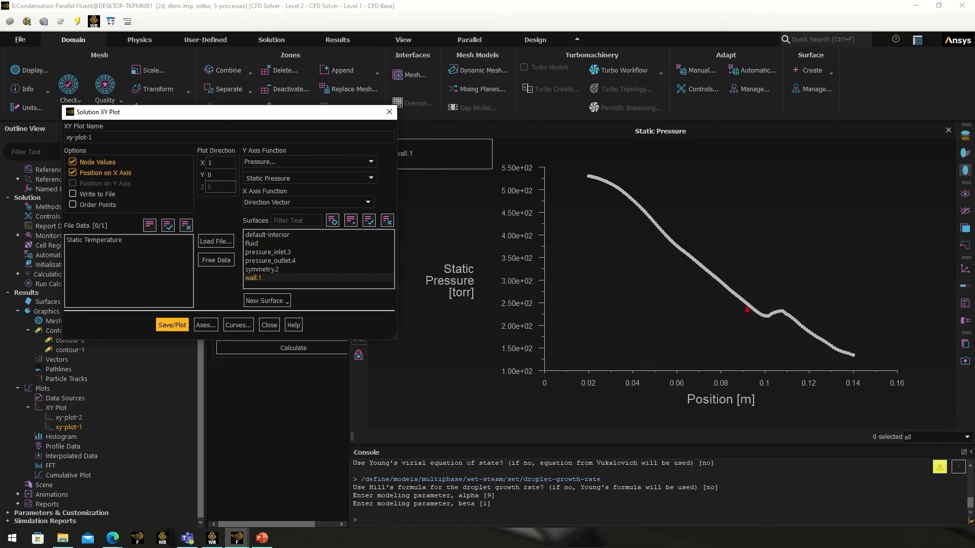
Load the press_no_conden data file and replot wall static pressure with it overlaid
click(304, 179)
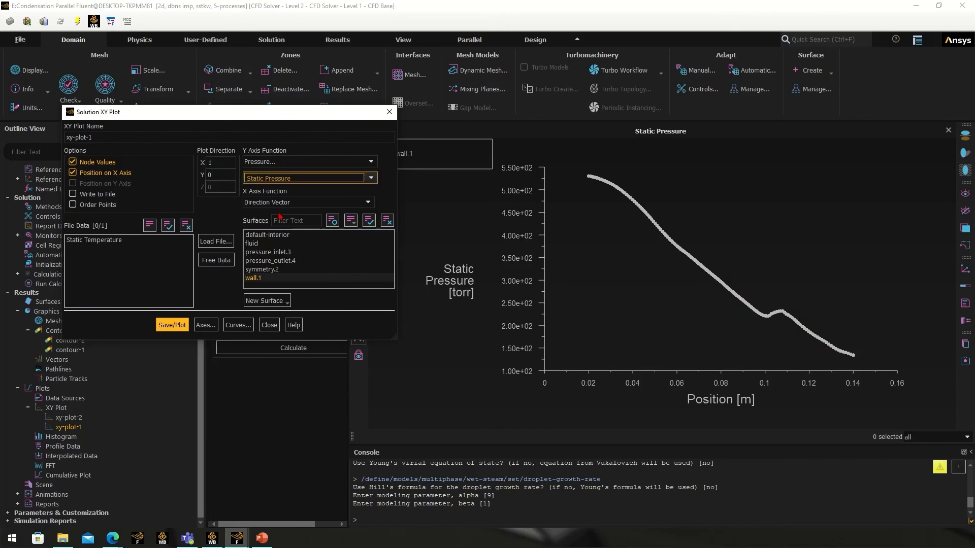
click(216, 242)
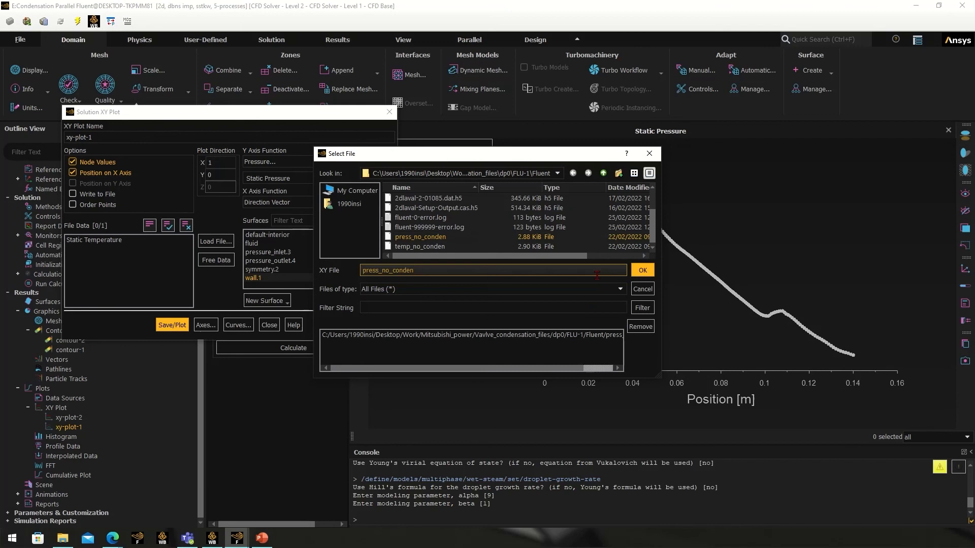
click(642, 270)
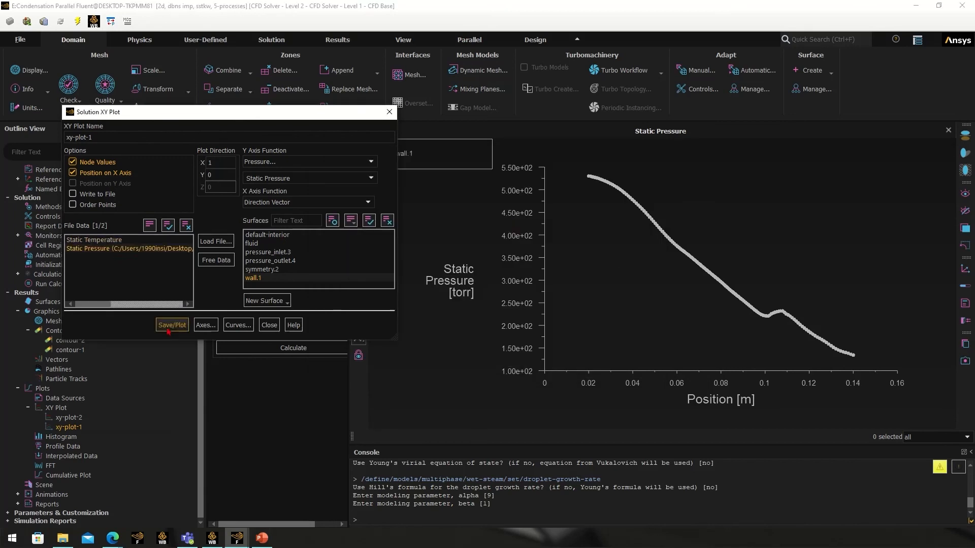
click(172, 324)
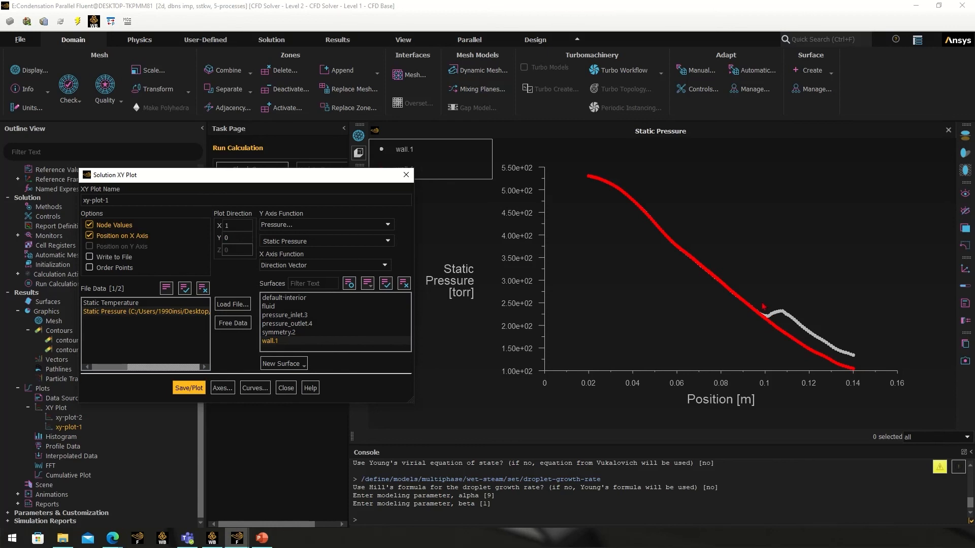
mouse_move(880, 350)
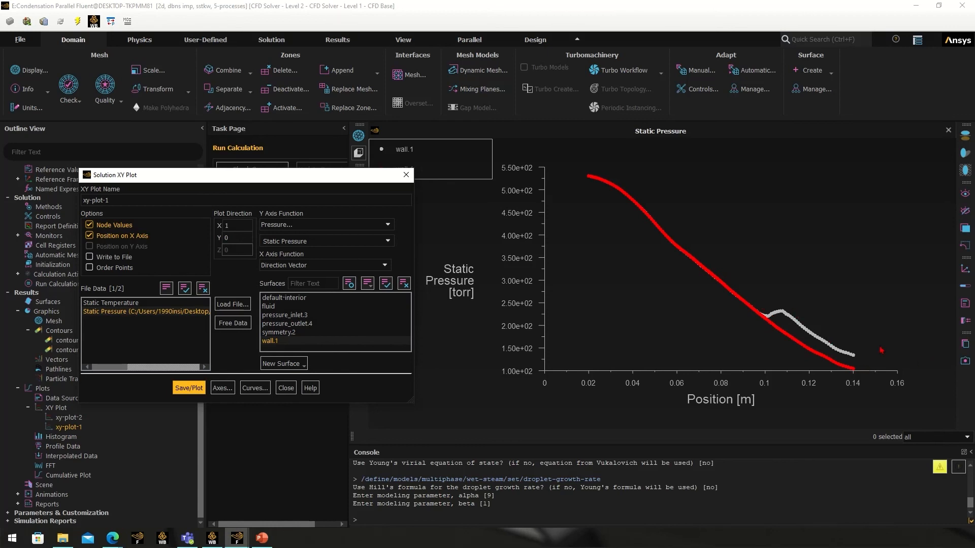
mouse_move(438, 260)
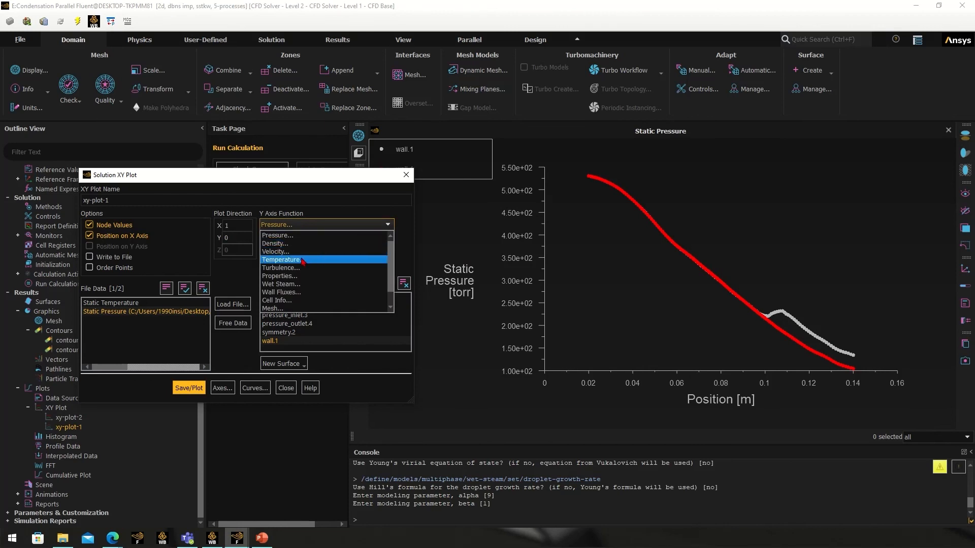
Plot wall Static Temperature with the no-condensation temperature data overlaid, then close
click(283, 260)
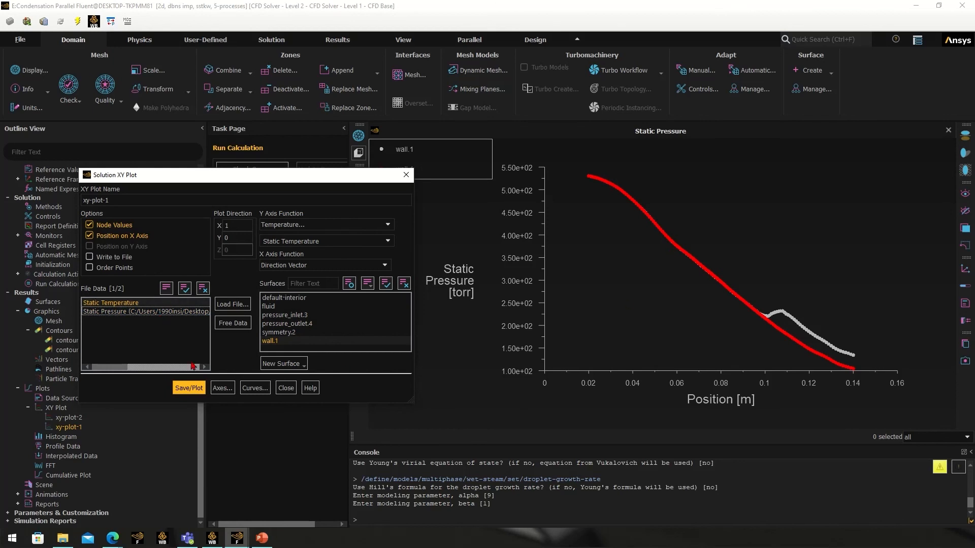
click(110, 302)
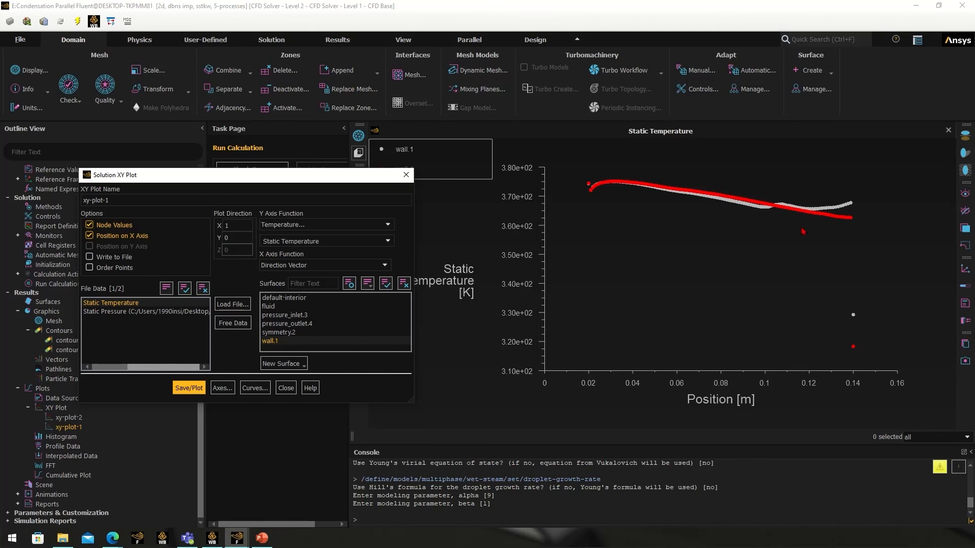
click(188, 387)
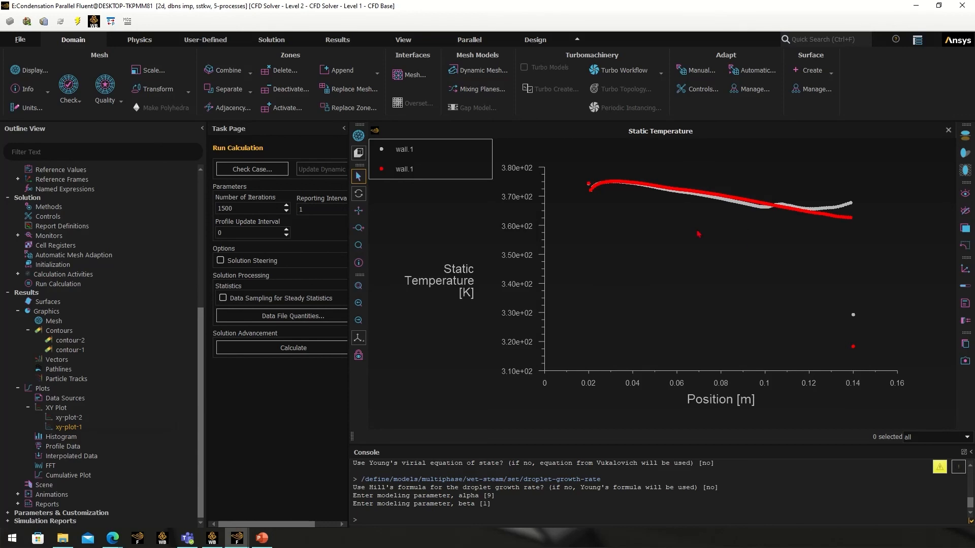
Bring Setup > Models into view, showing Multiphase (Wet Steam), Energy and SST k-omega
click(58, 369)
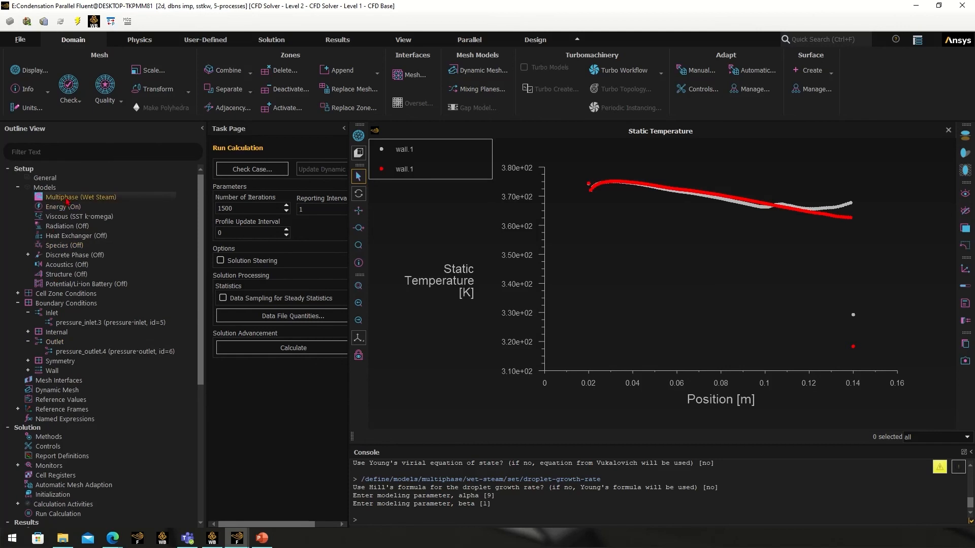
mouse_move(70, 200)
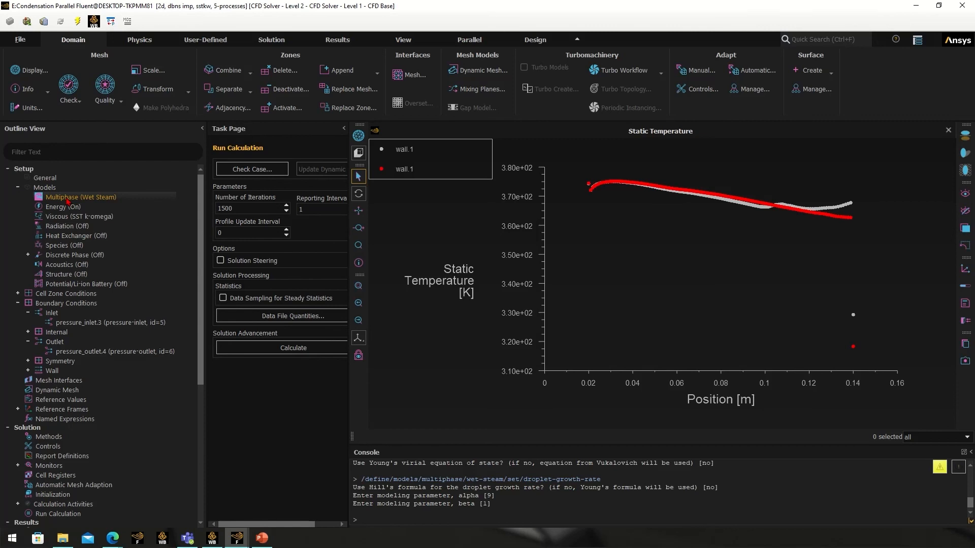